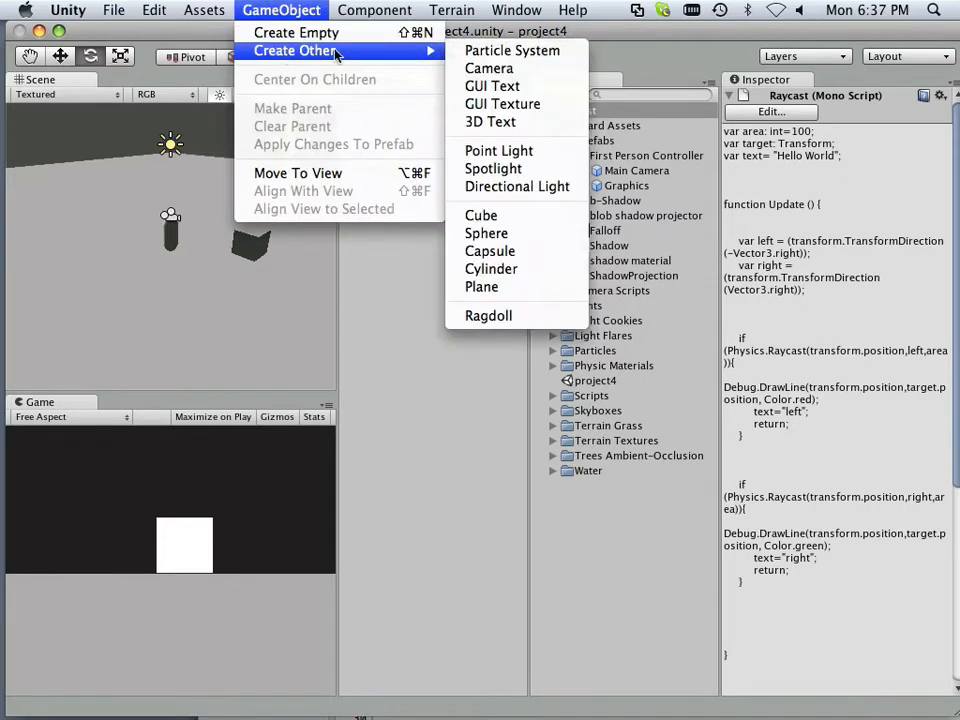
Create a cube and move it beside the dark cube, into the camera's view
left_click(481, 215)
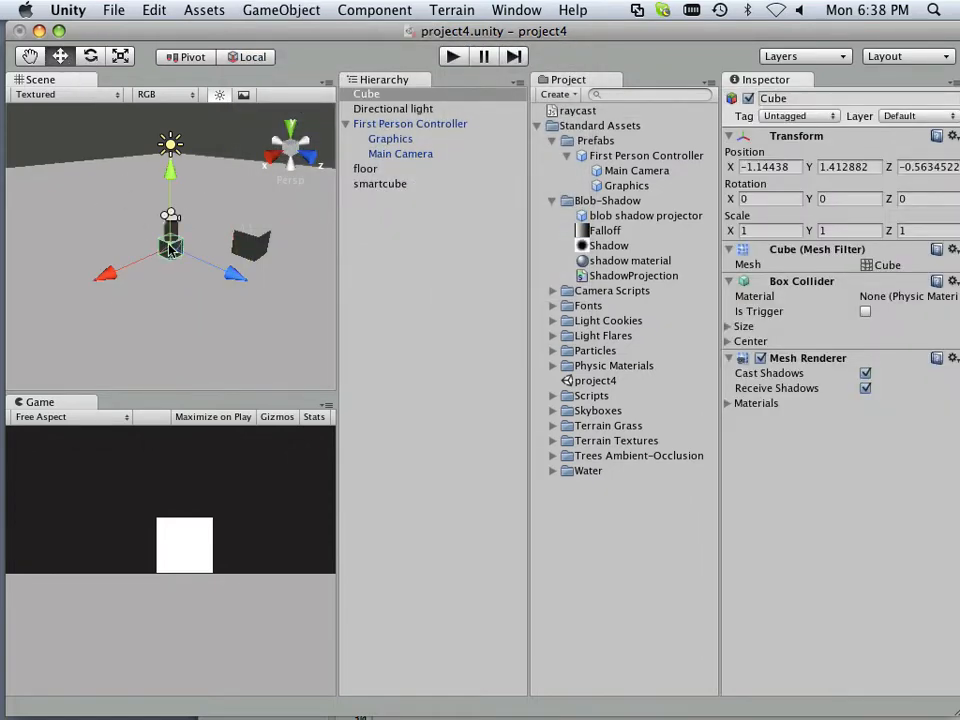
left_click_drag(170, 245, 217, 270)
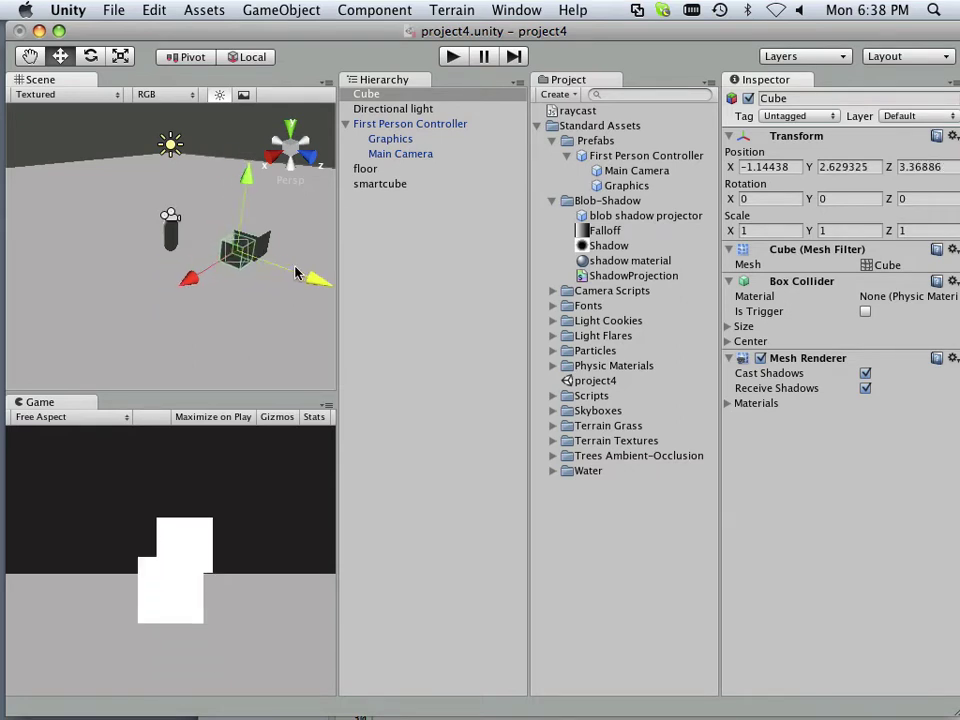
left_click_drag(320, 278, 290, 272)
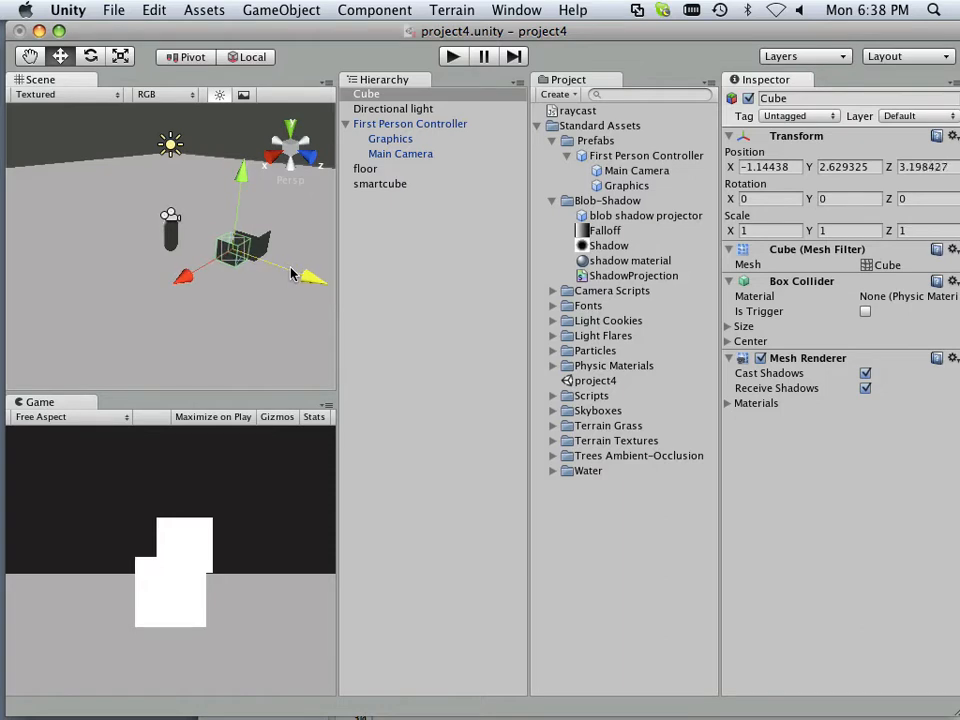
left_click_drag(245, 250, 215, 260)
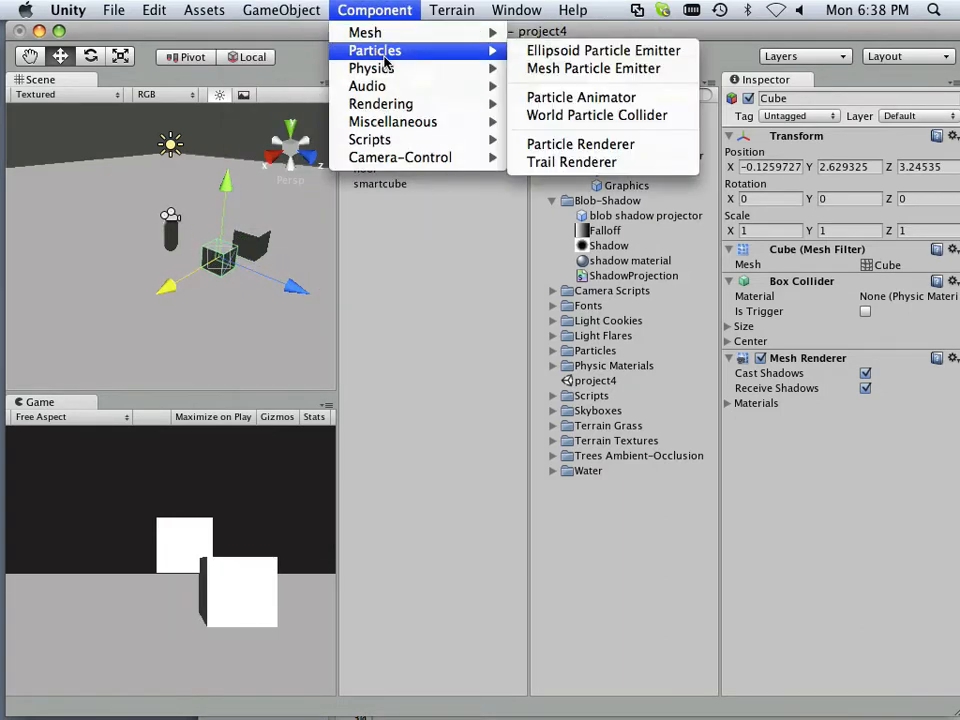
Add a Rigidbody to the new cube and do a quick raycast test run
left_click(371, 68)
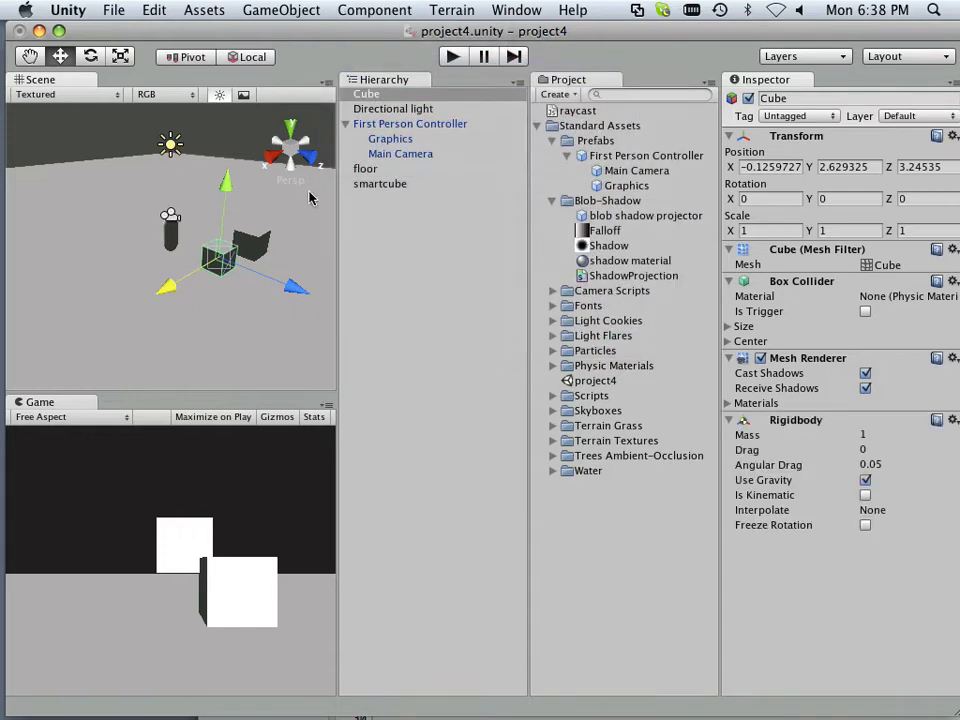
left_click(452, 56)
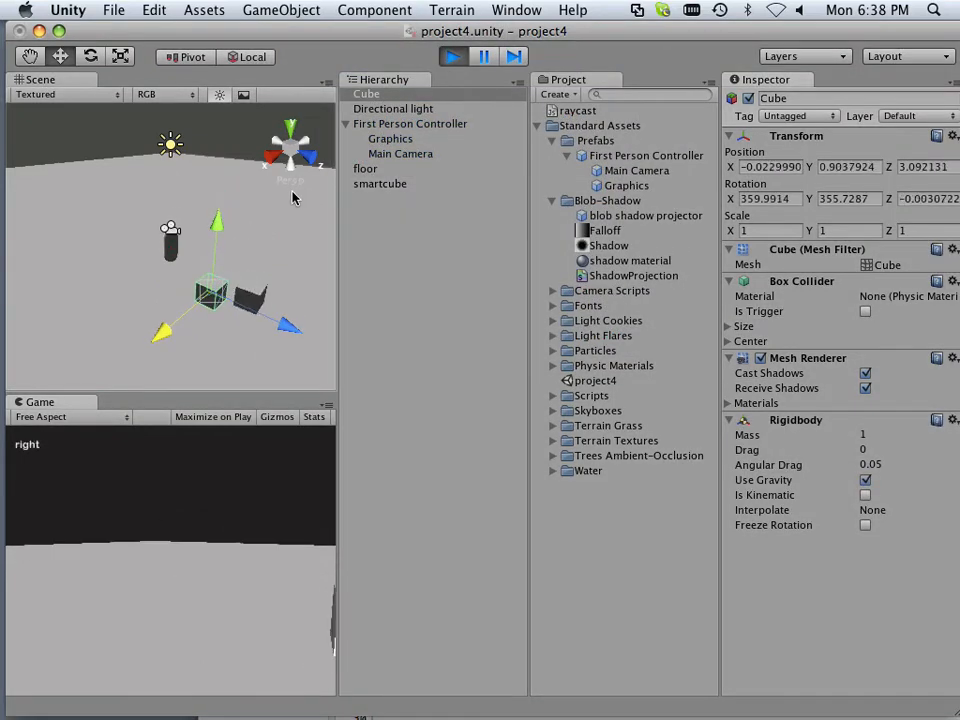
left_click(452, 56)
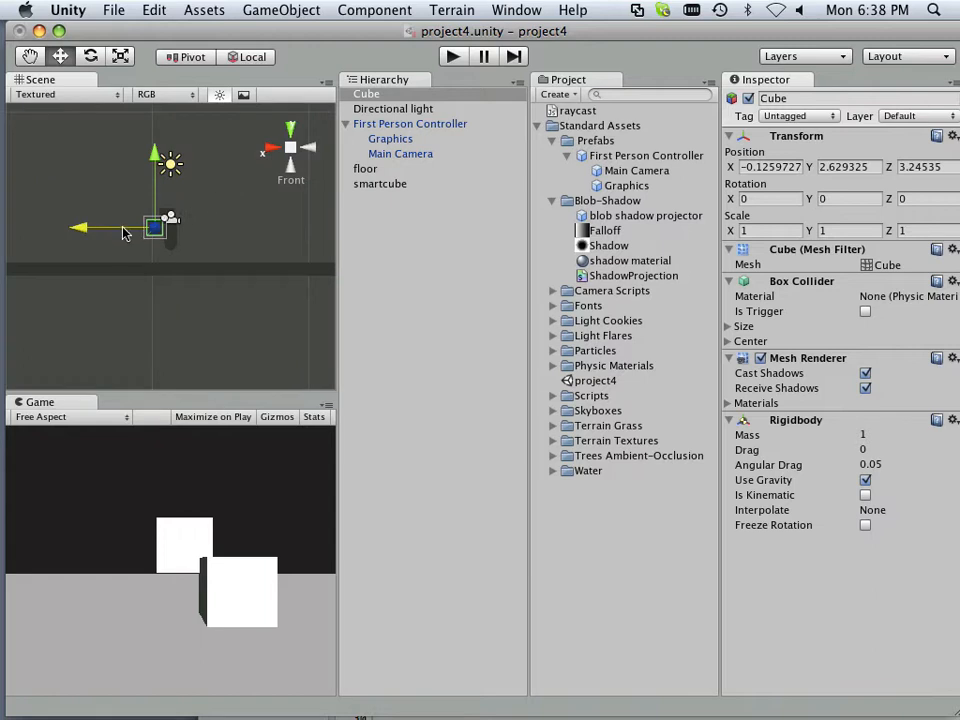
Shift the cube sideways and raise it, retesting until the game reports 'right'
left_click_drag(135, 228, 110, 228)
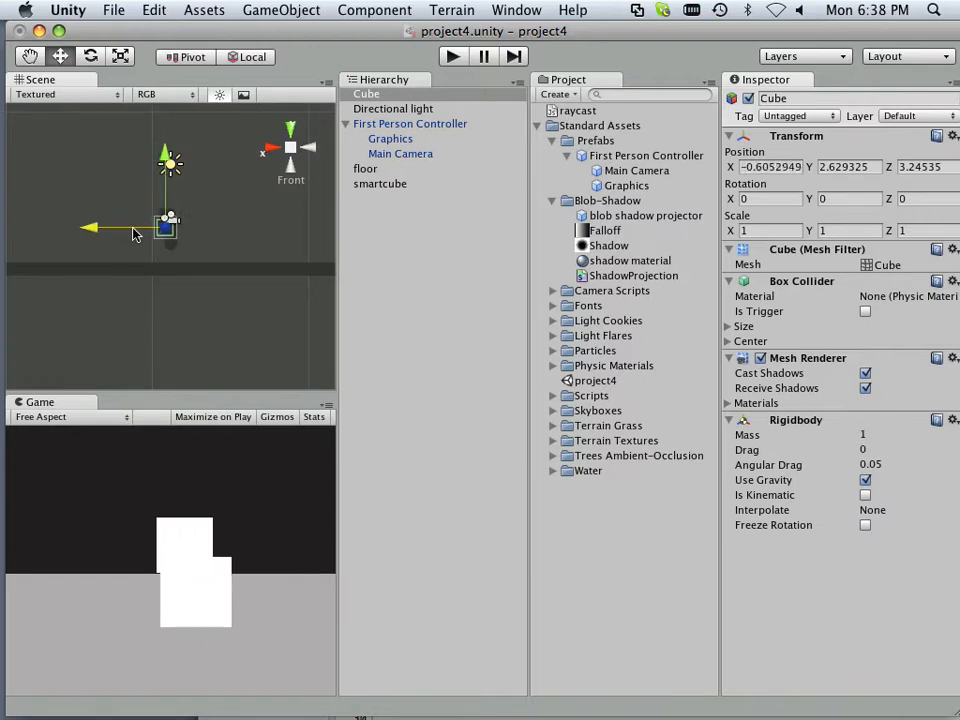
left_click_drag(170, 220, 168, 150)
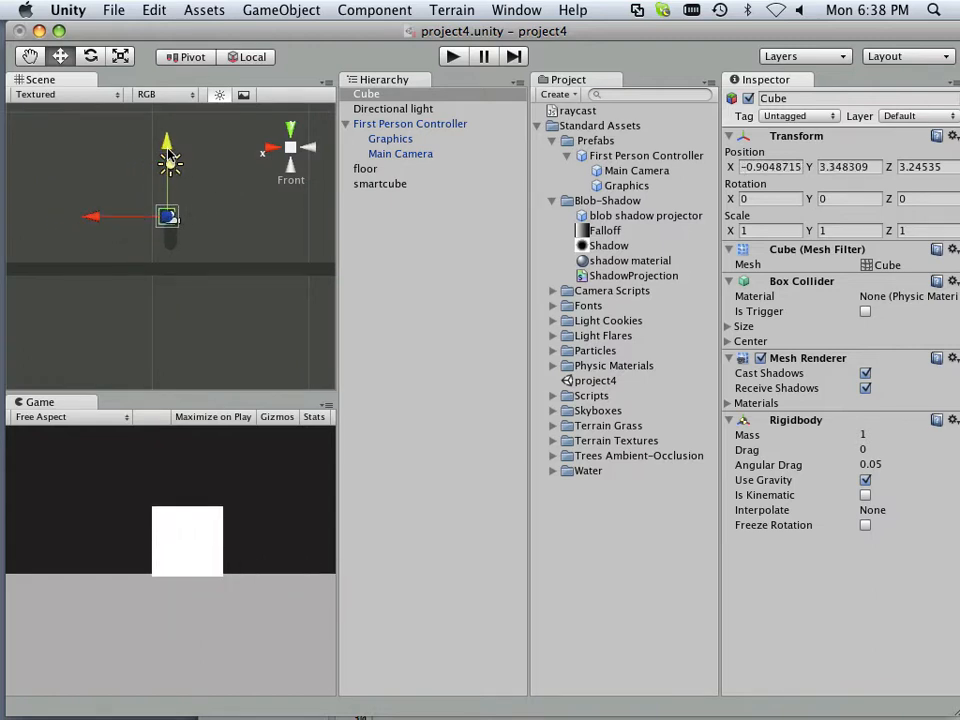
left_click(452, 56)
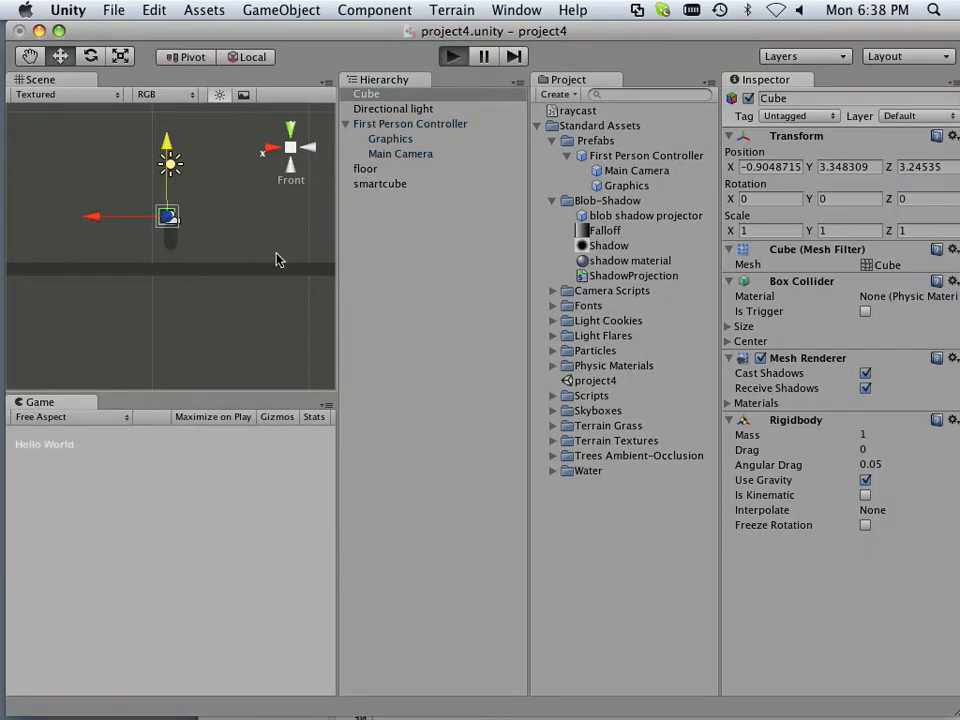
left_click(452, 56)
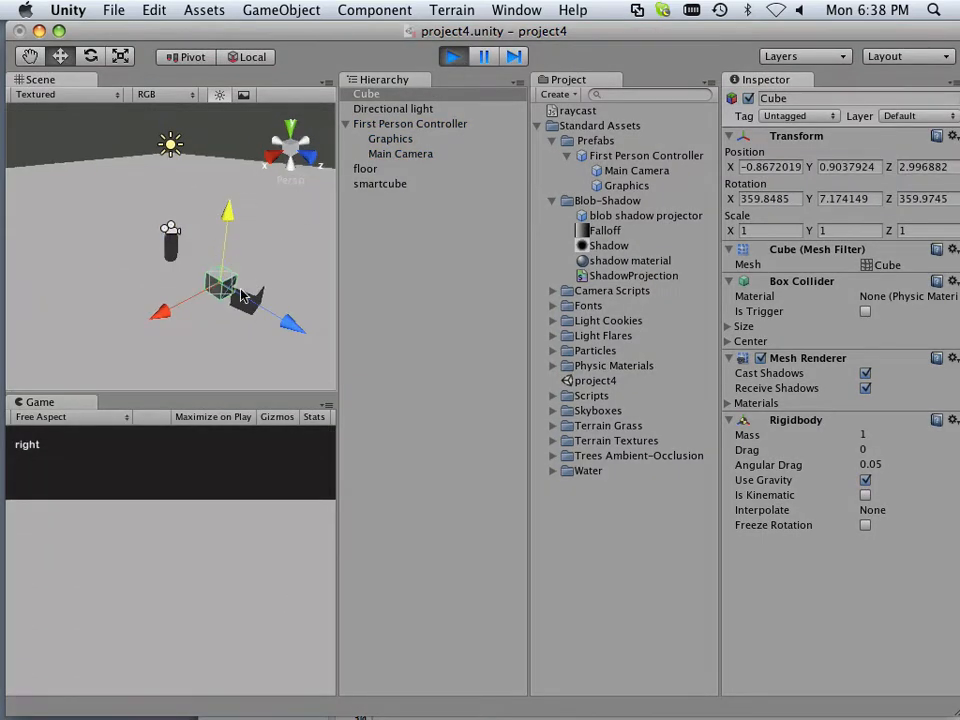
left_click_drag(230, 285, 200, 275)
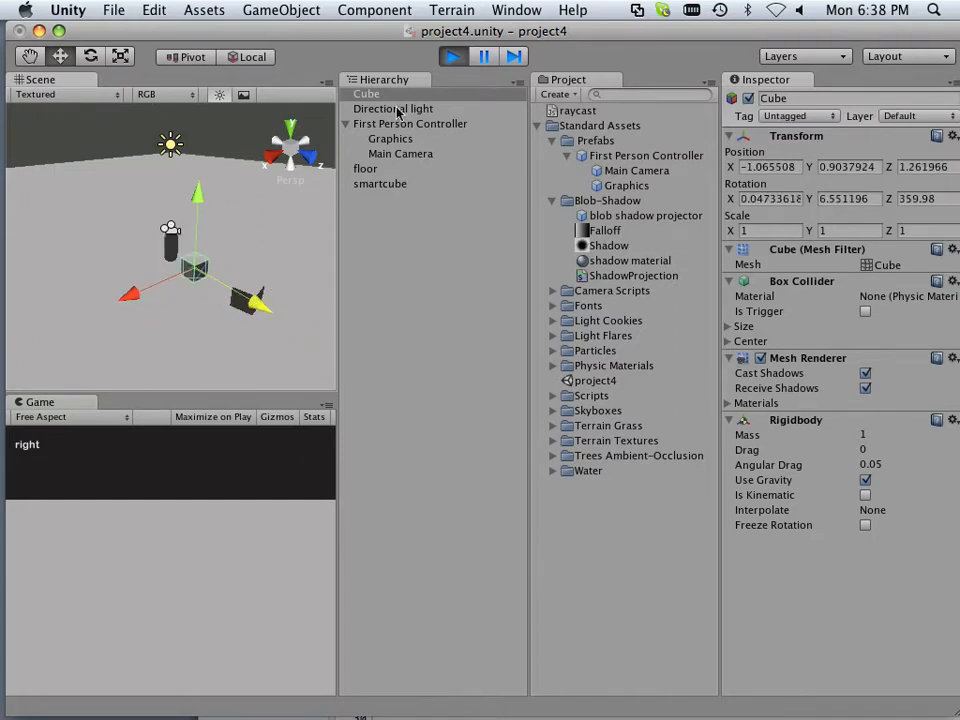
left_click(452, 56)
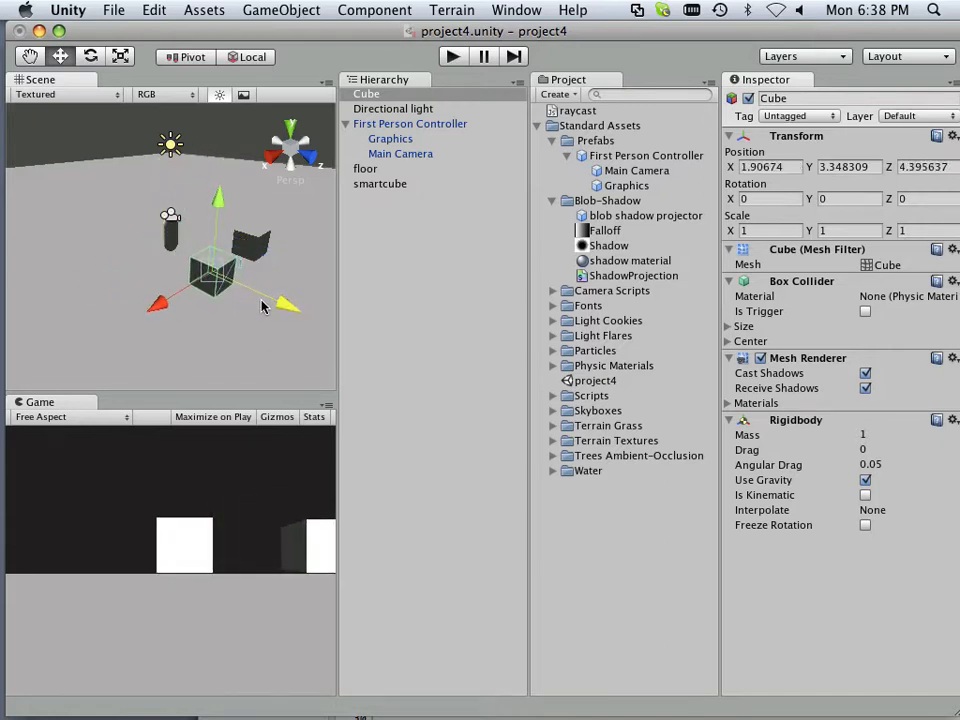
left_click(452, 56)
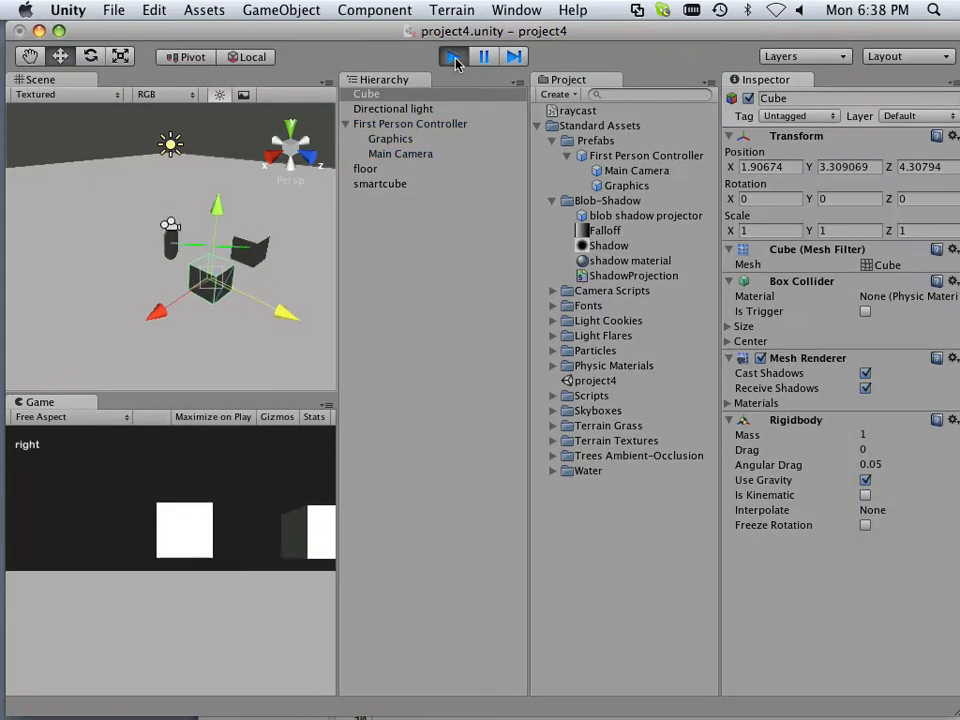
Let the test run until the game reports 'left', then stop Play mode
left_click(452, 56)
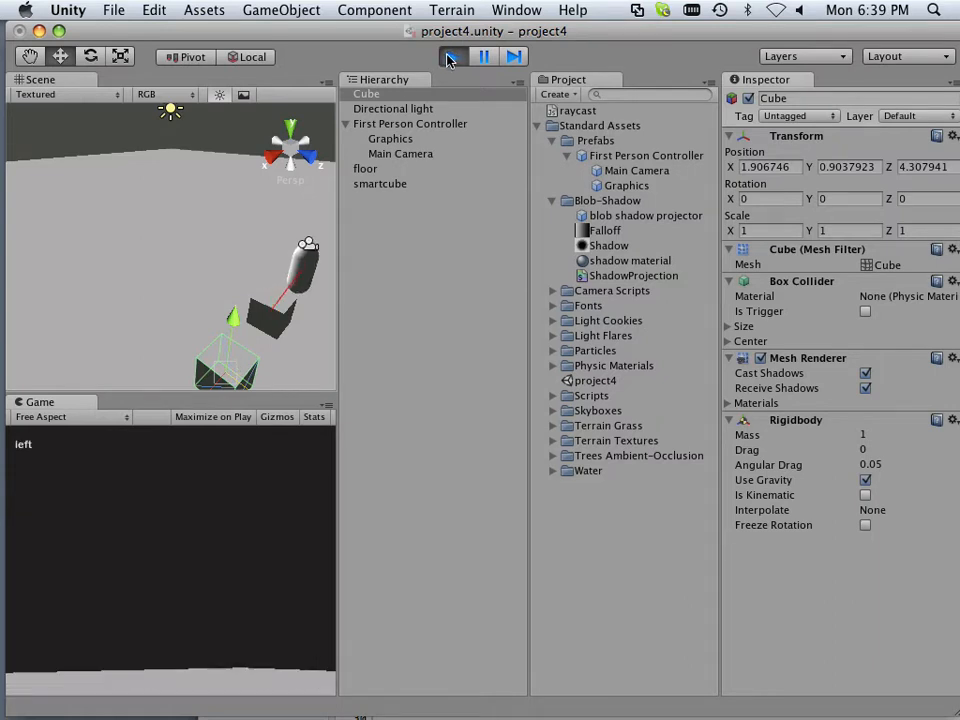
left_click(452, 56)
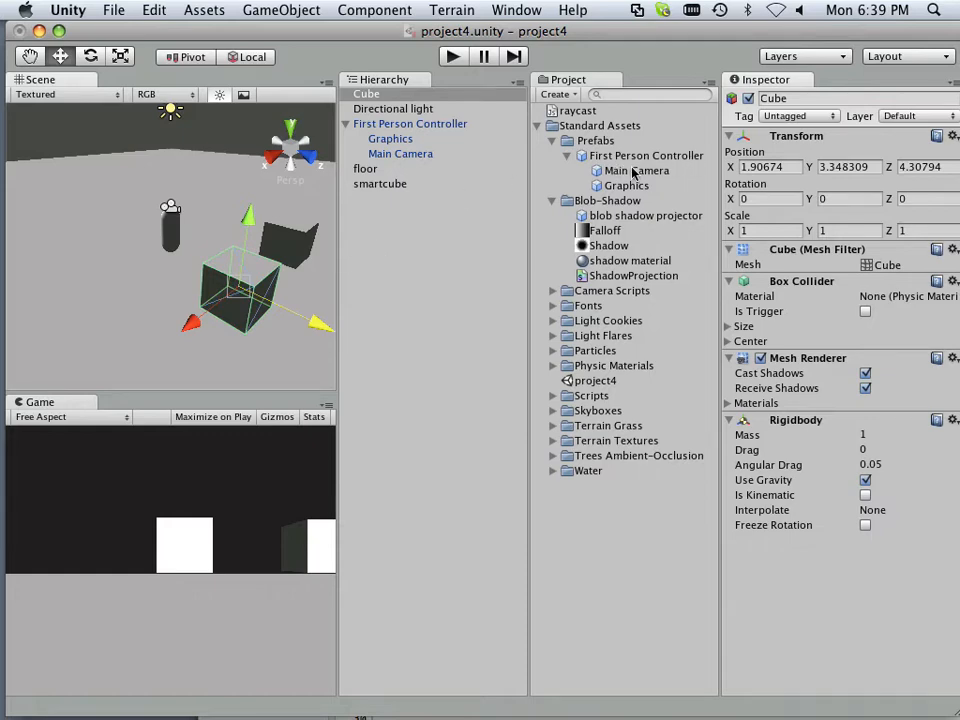
Open raycast.js and add 'var layermask = 1 << 8;' at the top of Update
double_click(577, 110)
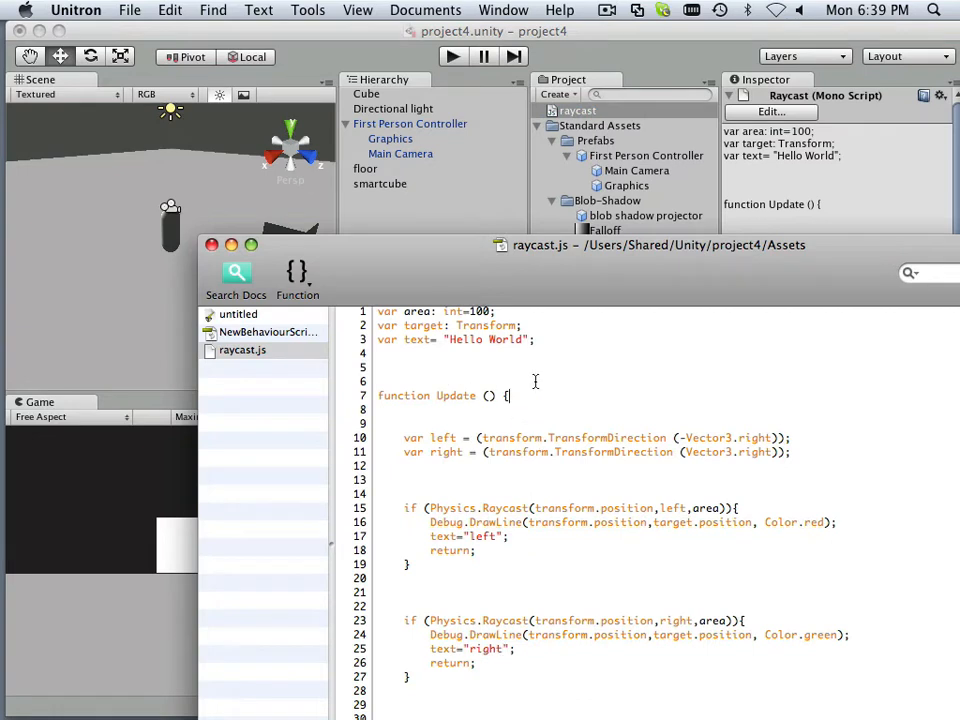
key("Return")
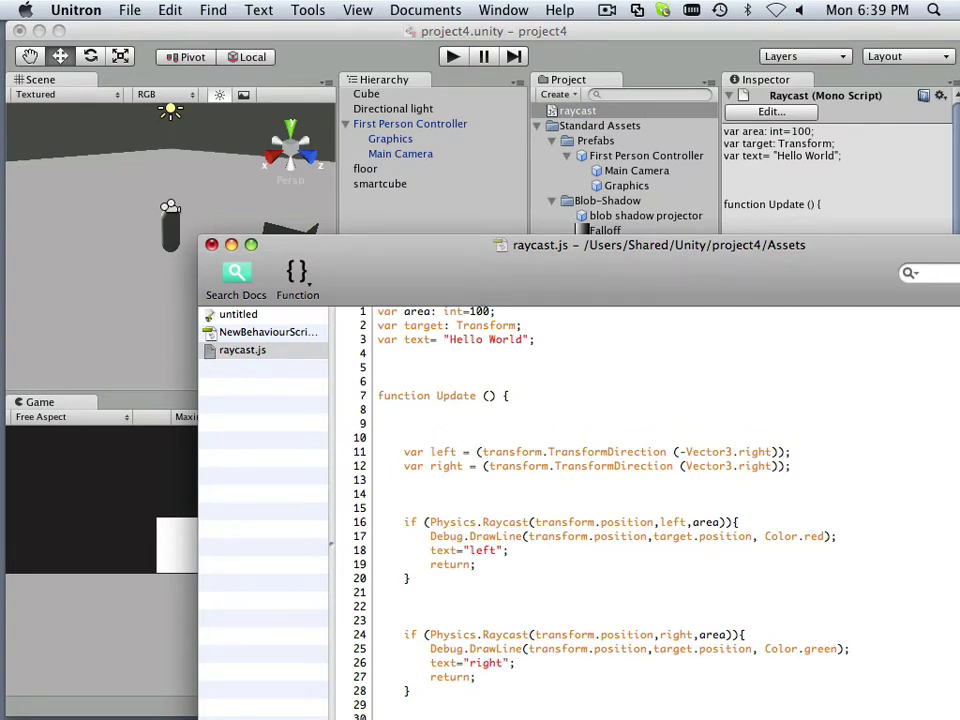
type("v")
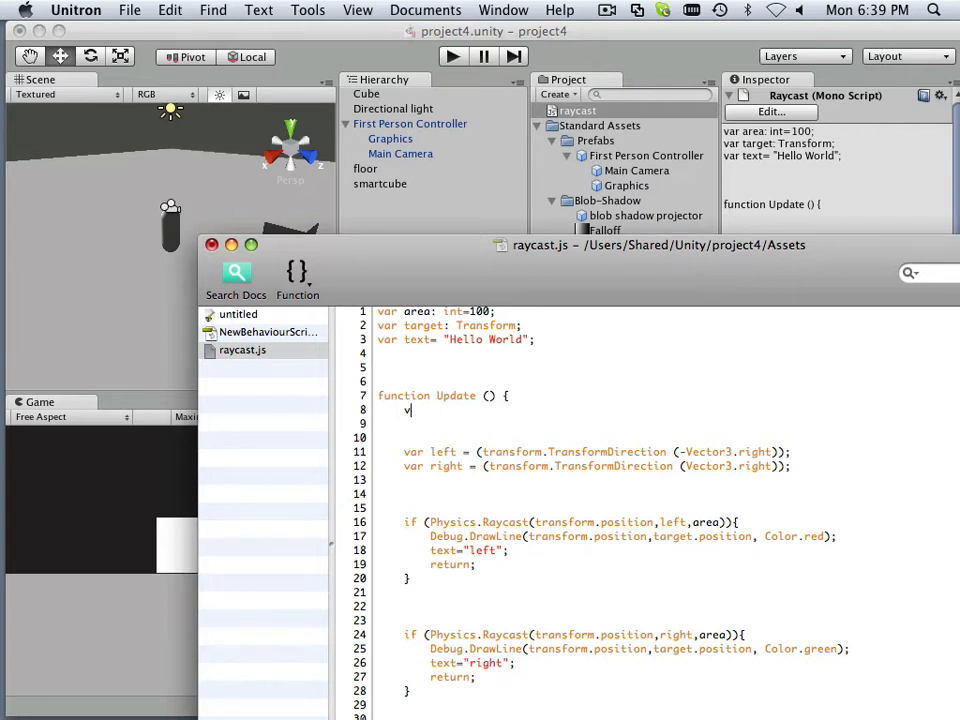
type("var la")
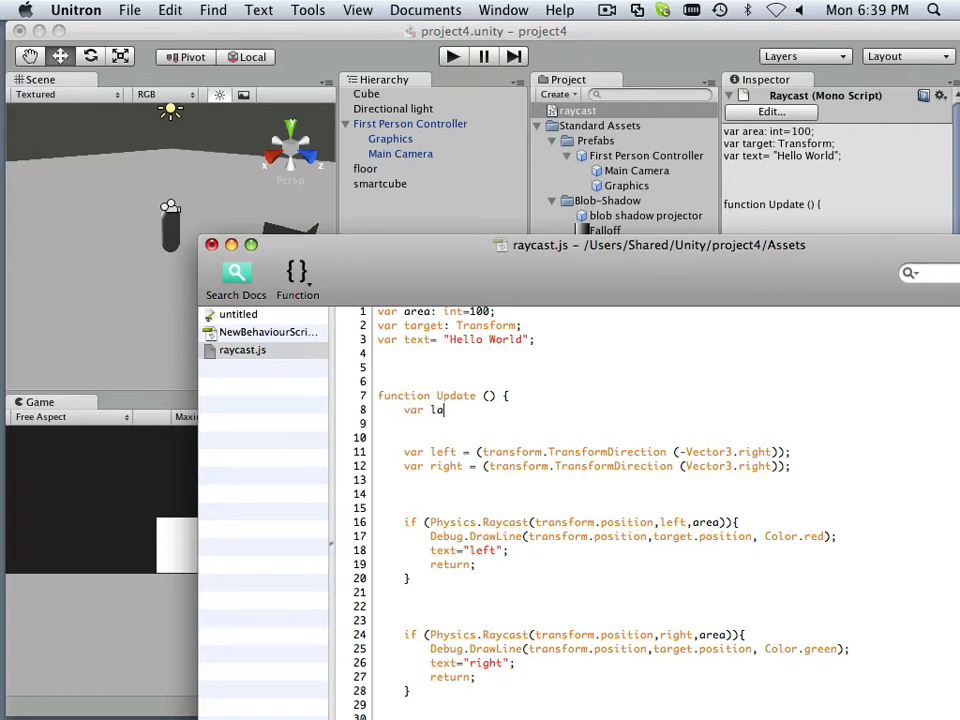
type("yermask=")
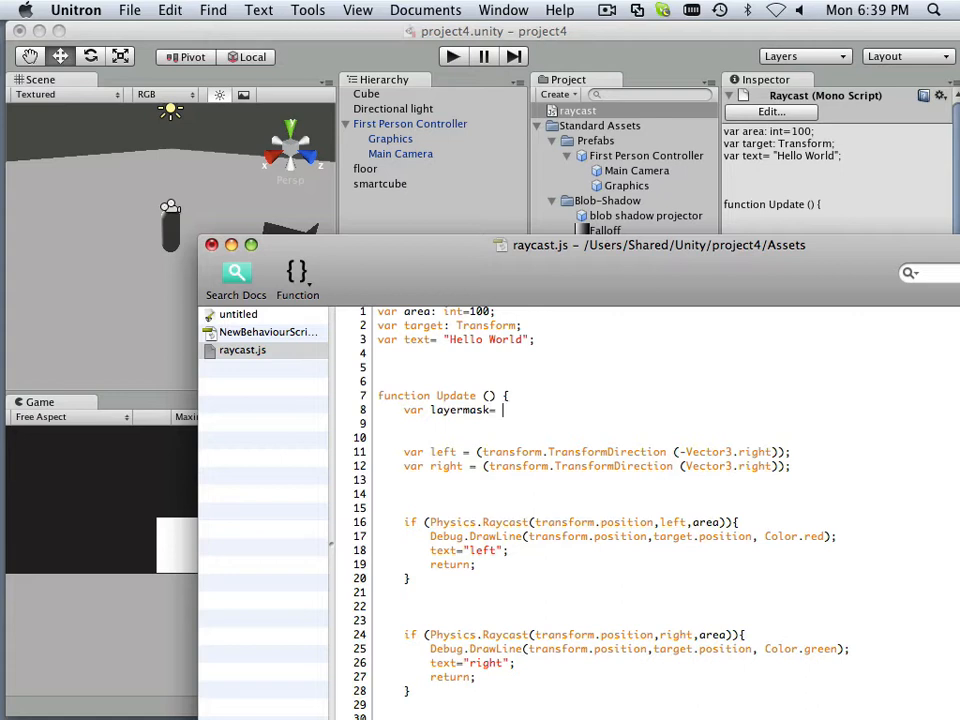
type("1")
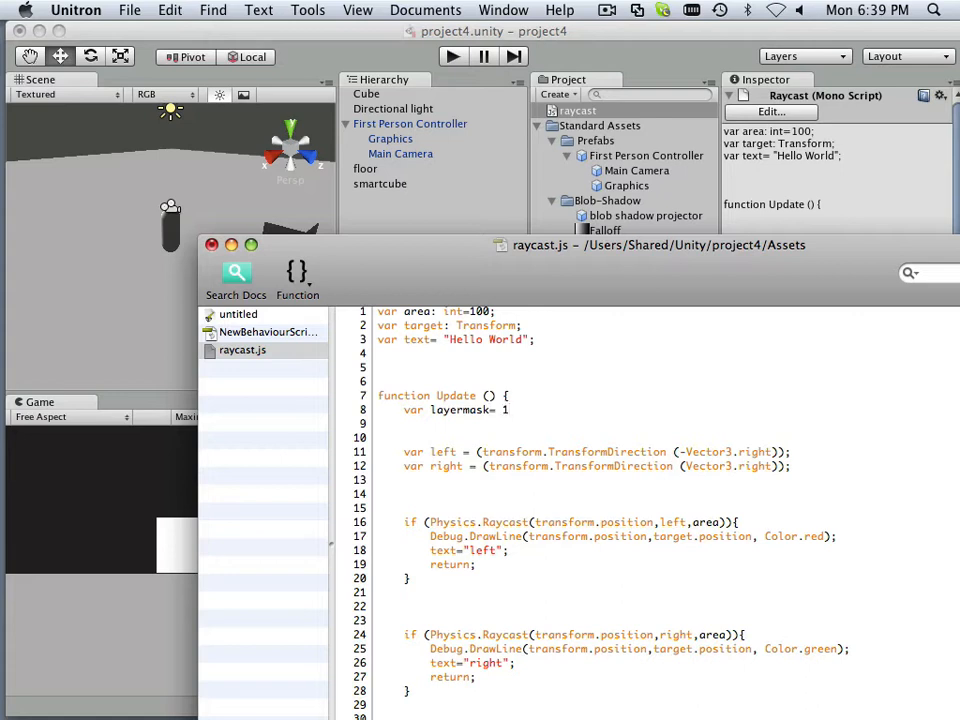
type("<<")
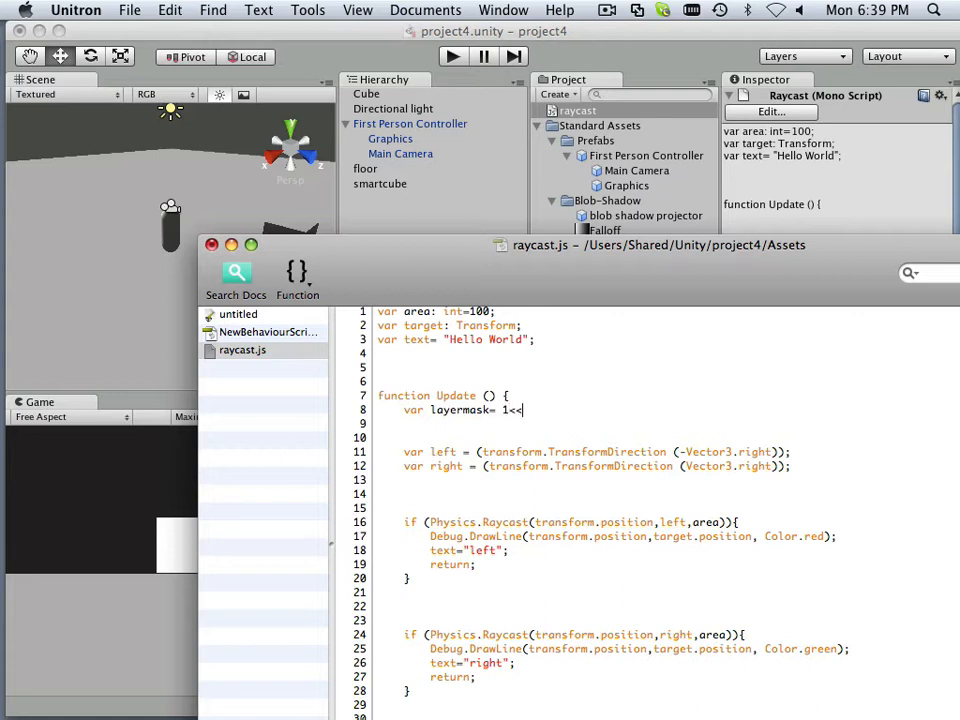
type("8;")
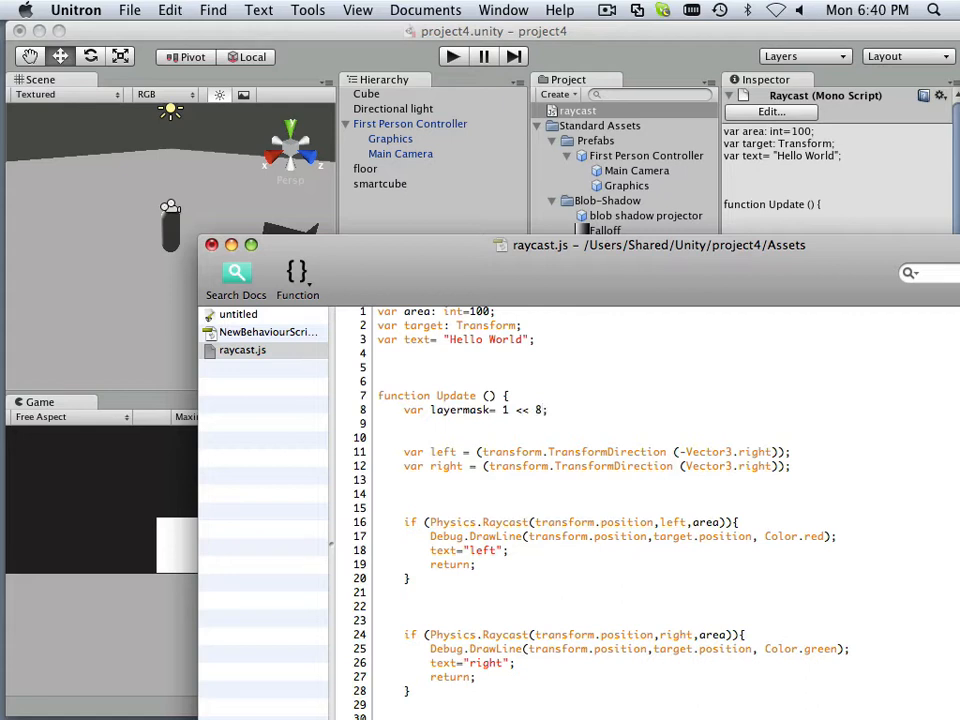
Add ',layermask' as an extra argument to the left and right Physics.Raycast calls
left_click(405, 424)
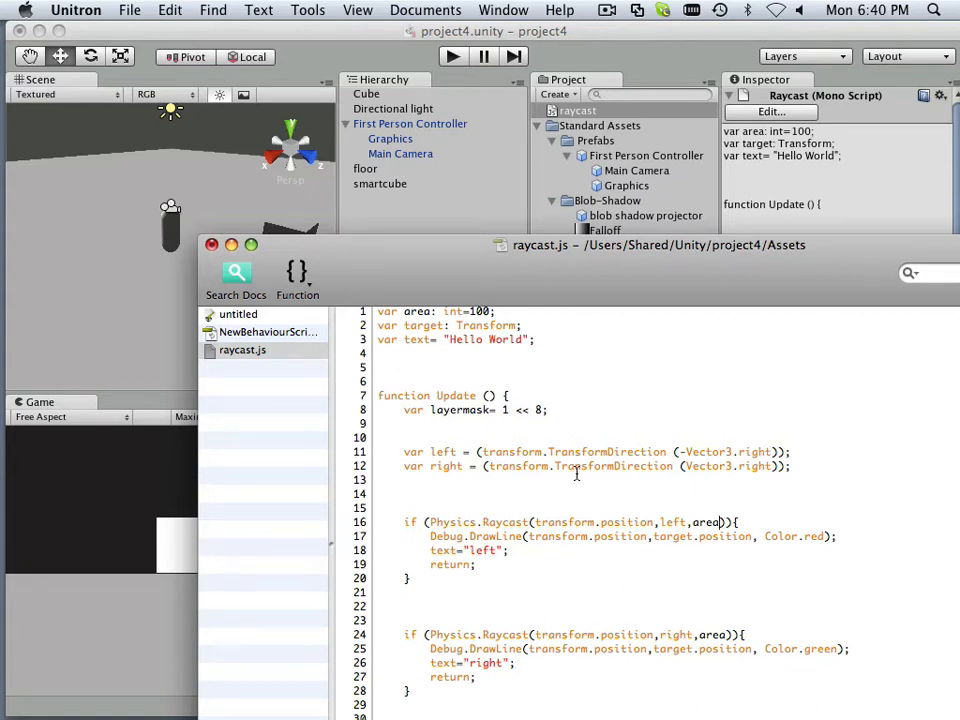
type(",layerm")
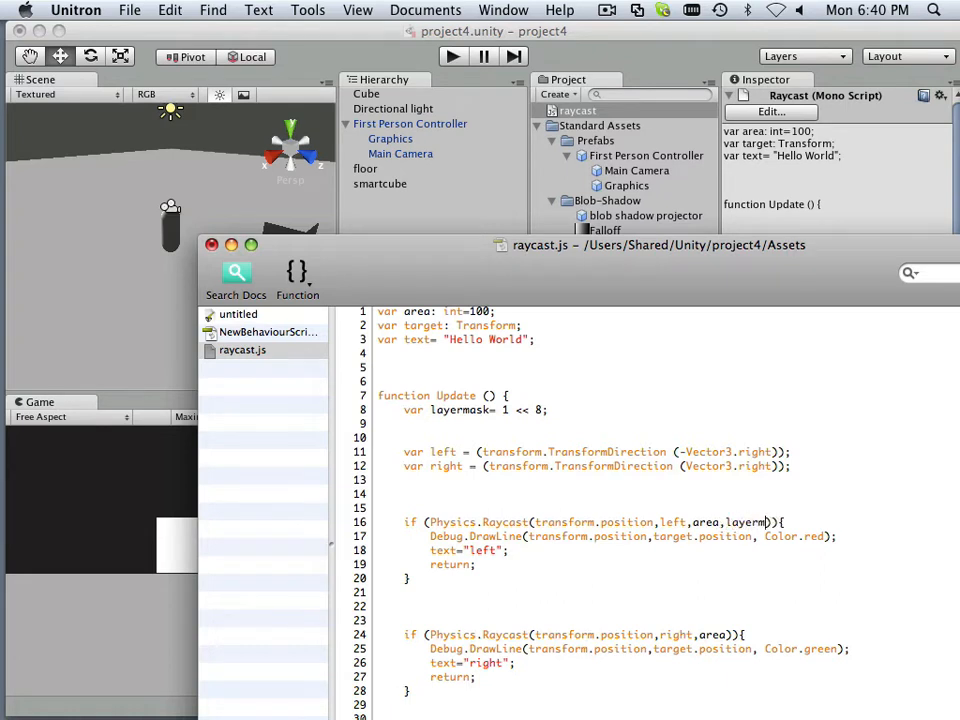
type("ask")
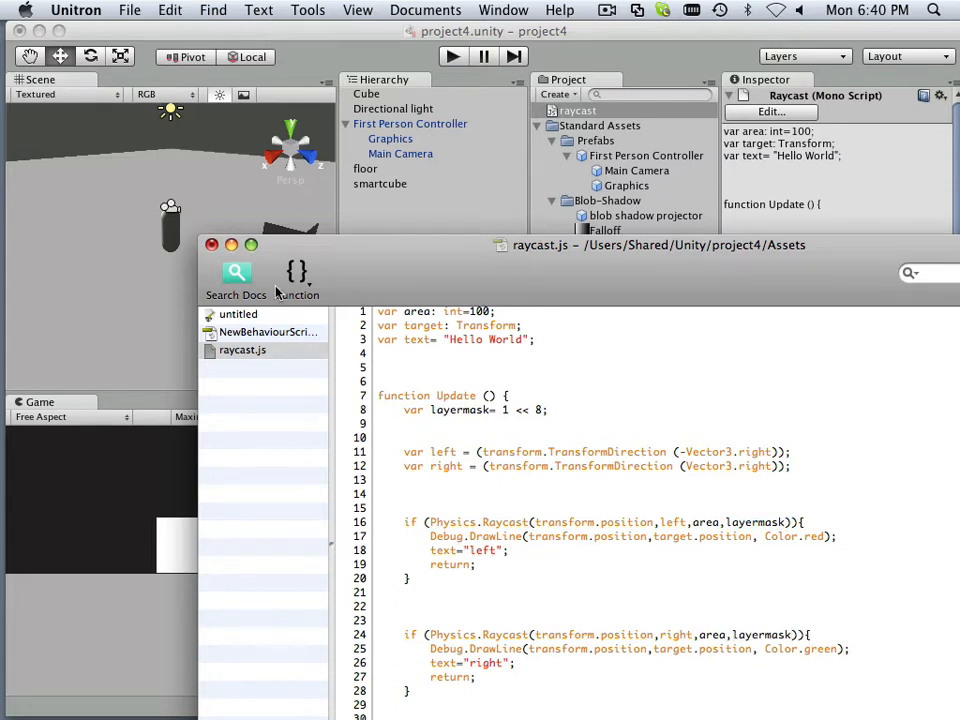
Name User Layer 8 'Player' in the Tag Manager
left_click(129, 10)
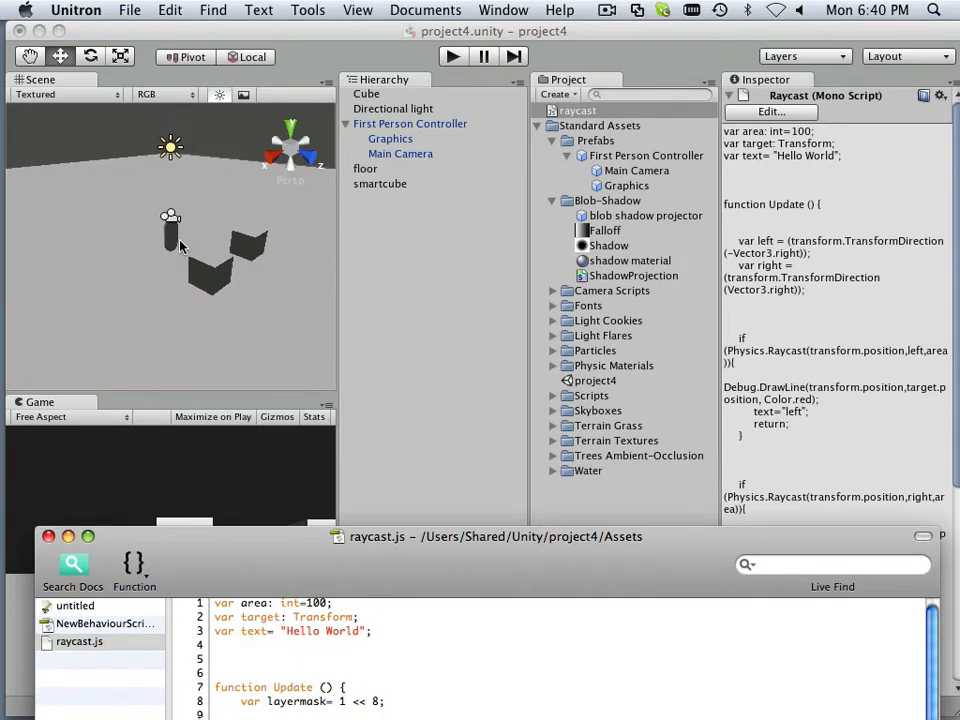
mouse_move(220, 270)
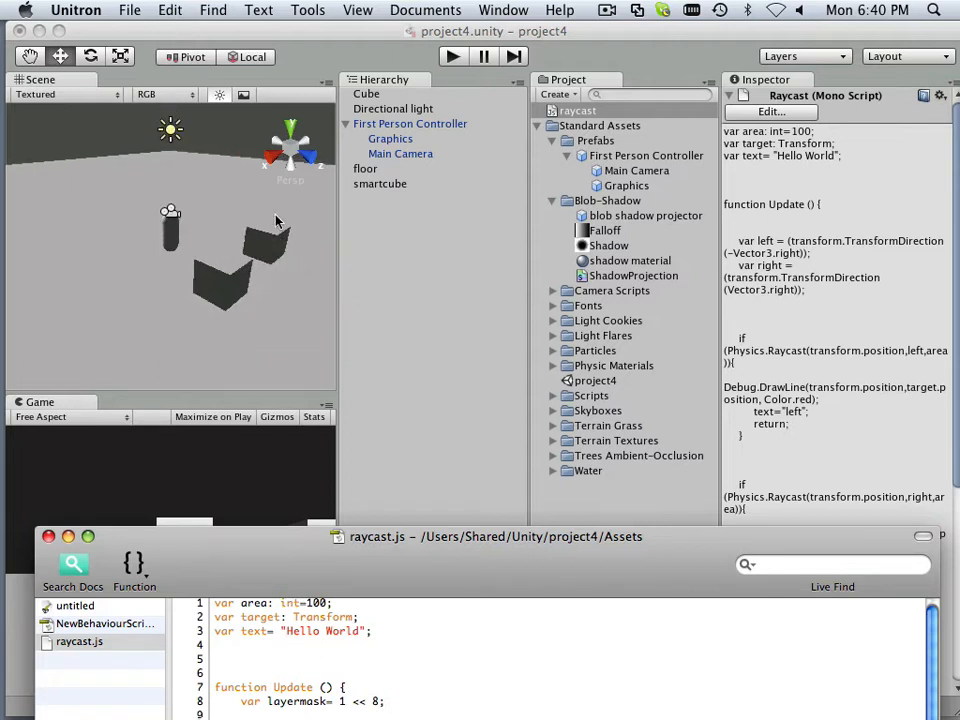
left_click(805, 56)
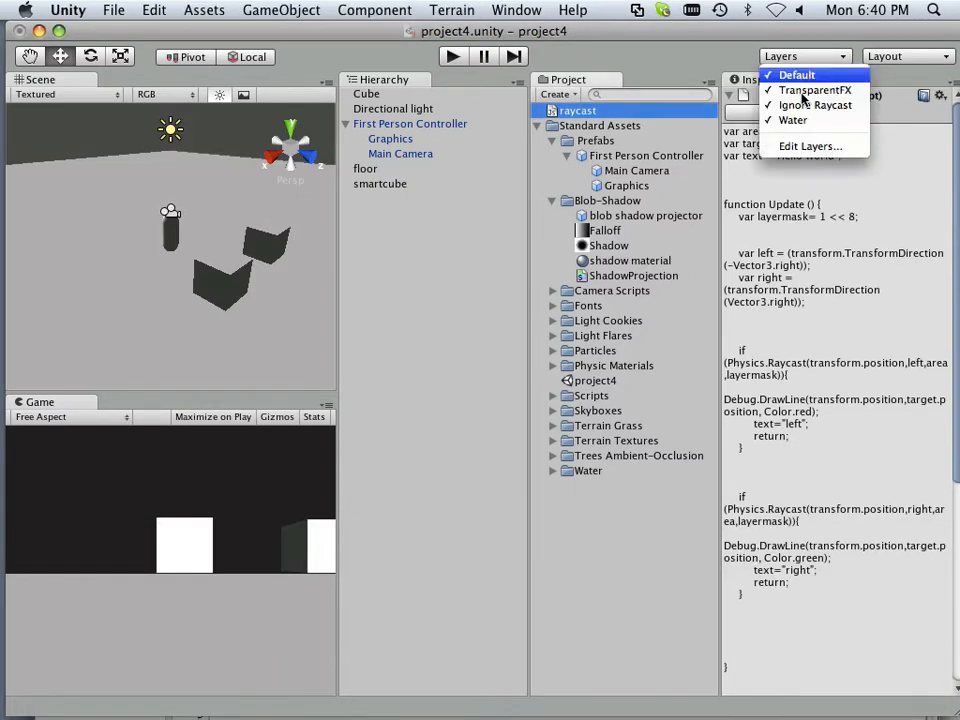
left_click(810, 146)
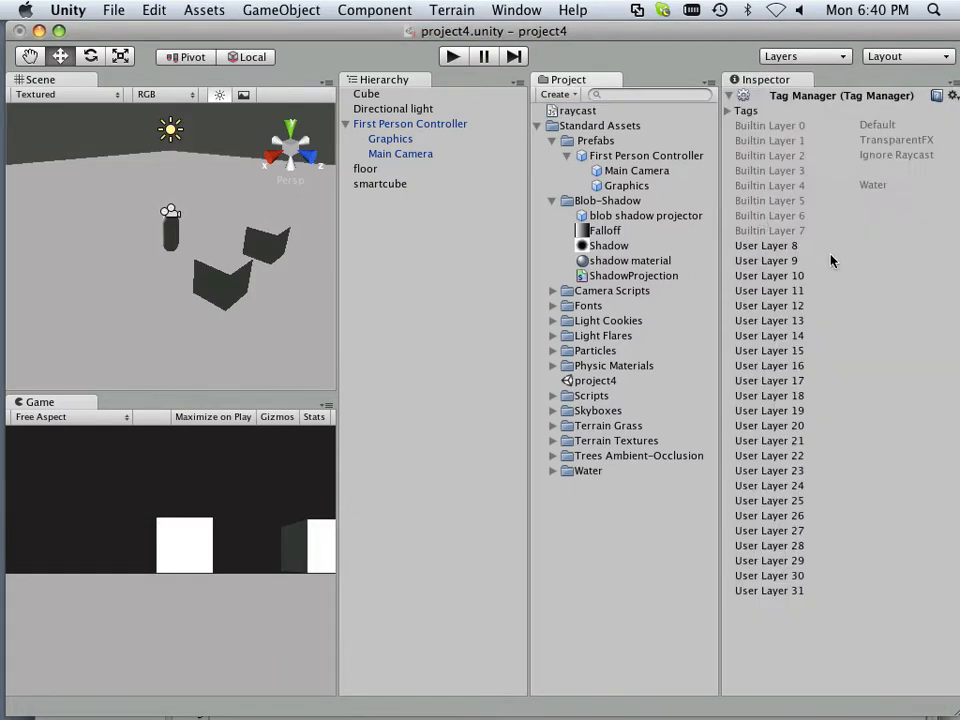
left_click(790, 245)
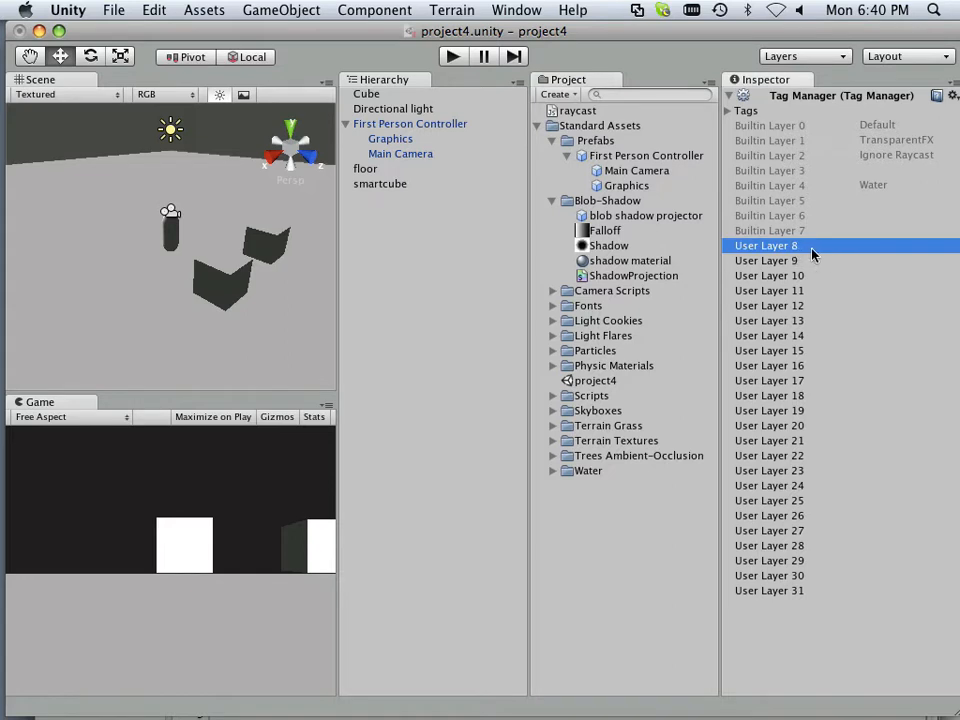
mouse_move(853, 252)
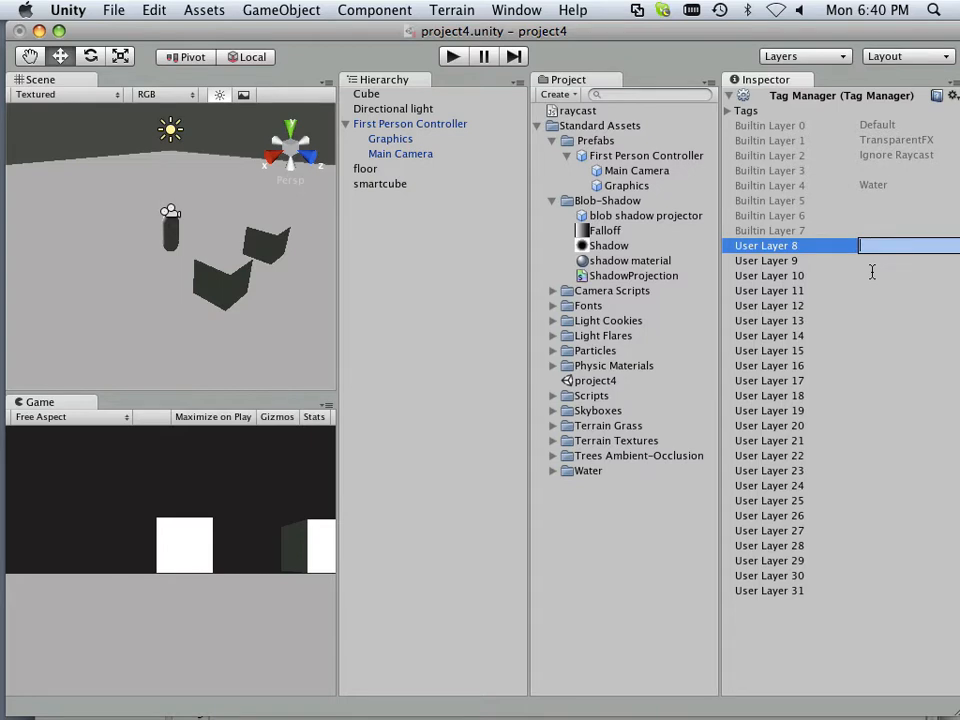
type("Player")
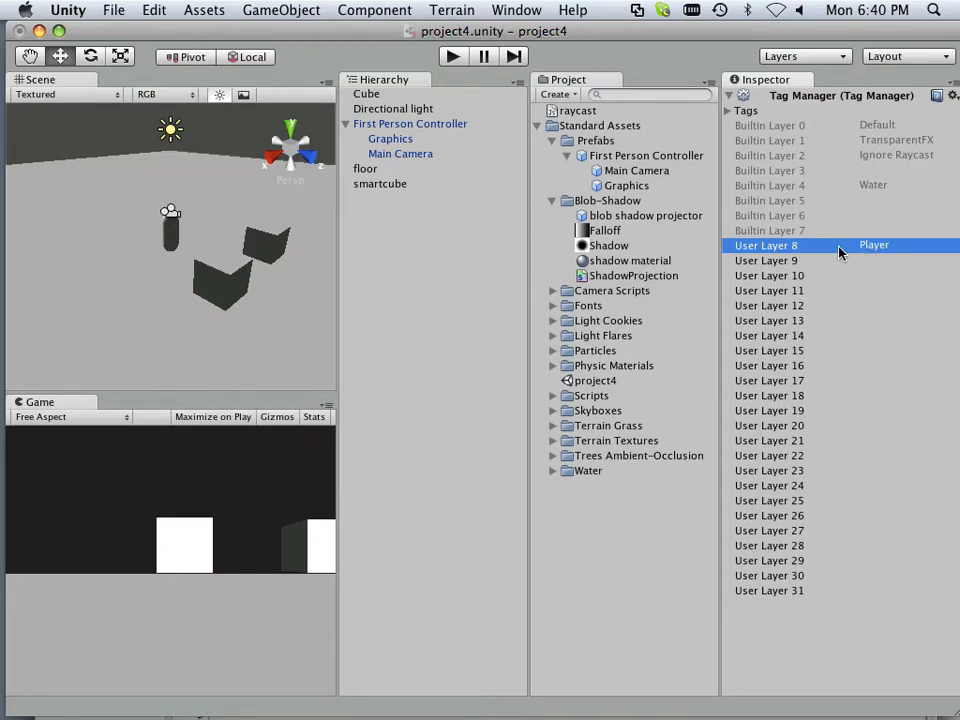
mouse_move(800, 248)
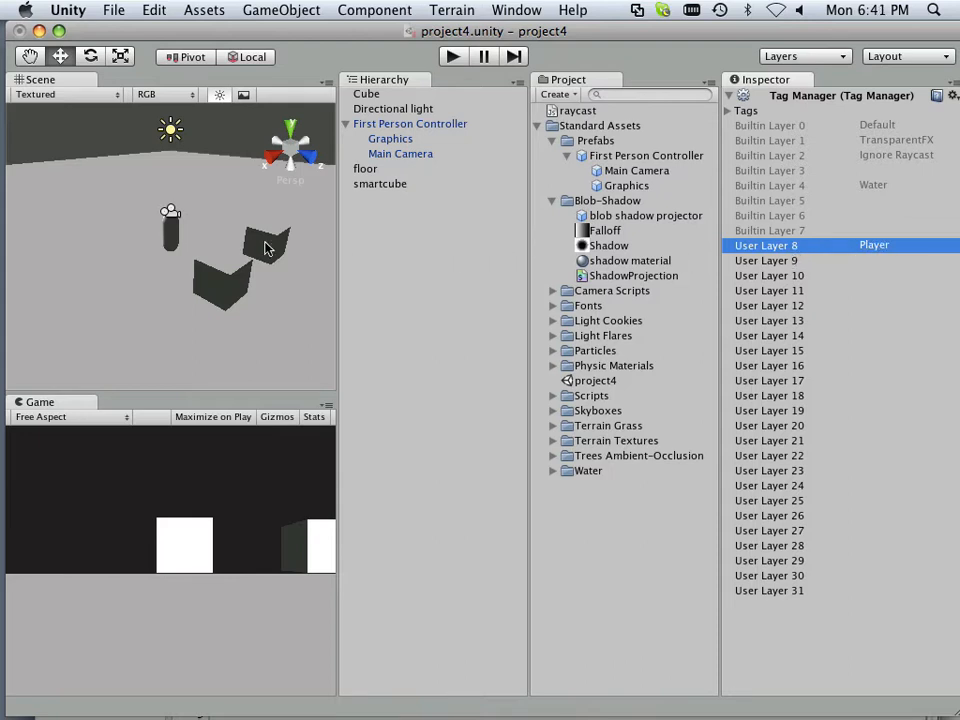
Set smartcube and First Person Controller, with its children, to the Player layer
left_click(380, 183)
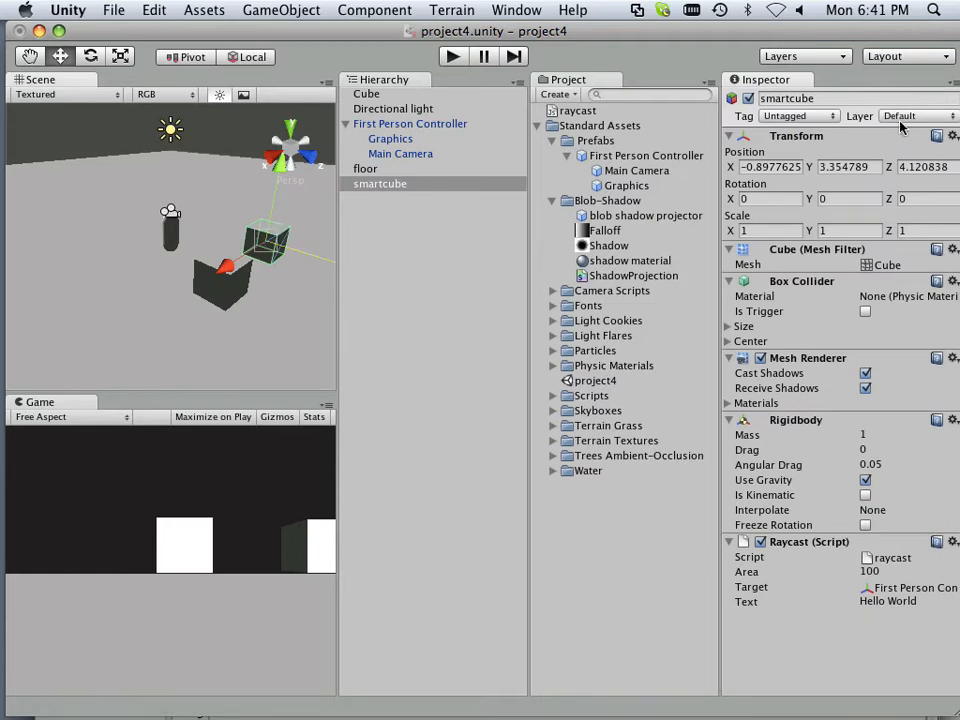
left_click(915, 115)
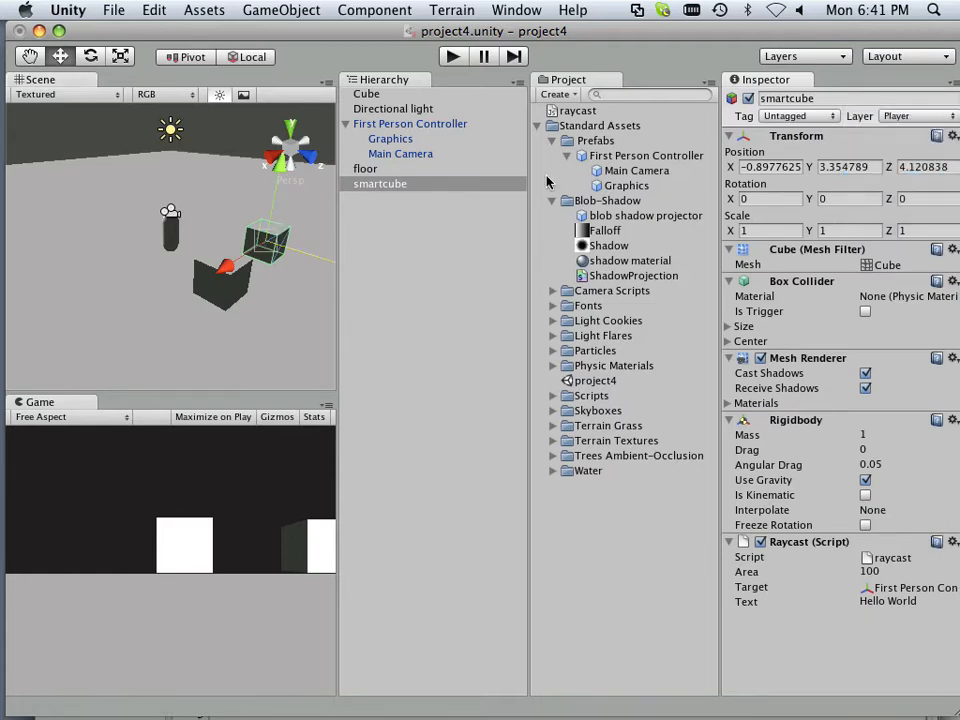
left_click(410, 123)
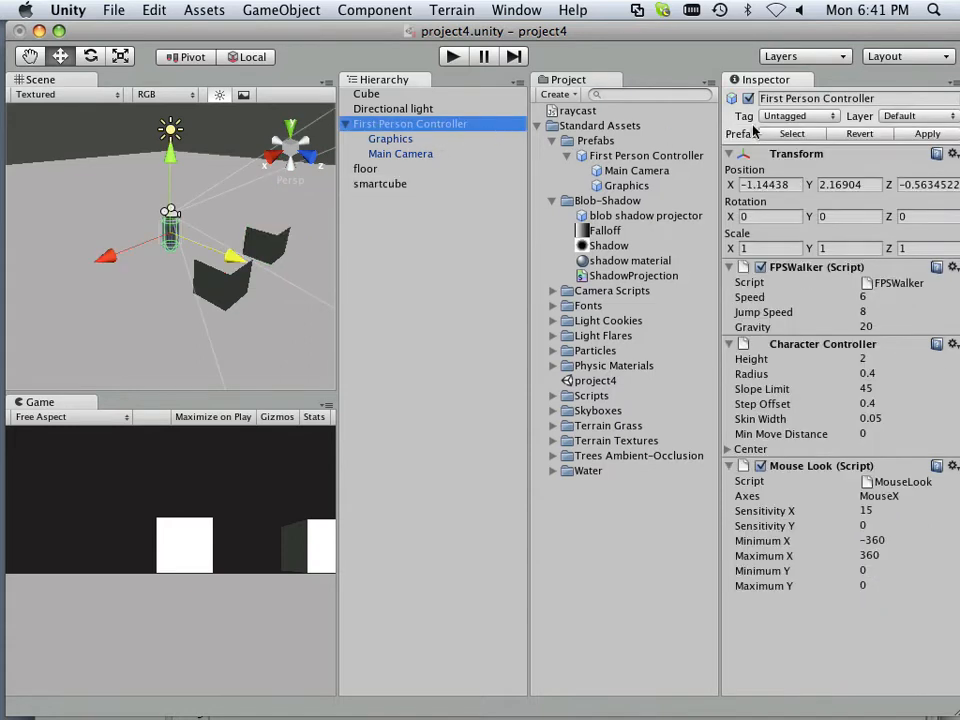
left_click(915, 115)
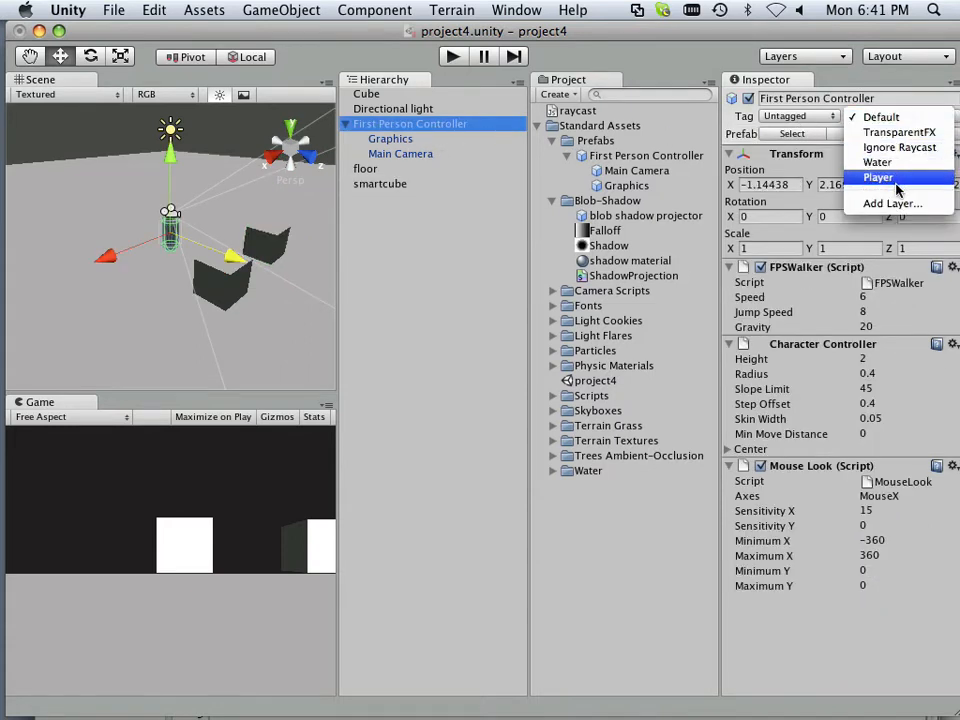
left_click(891, 203)
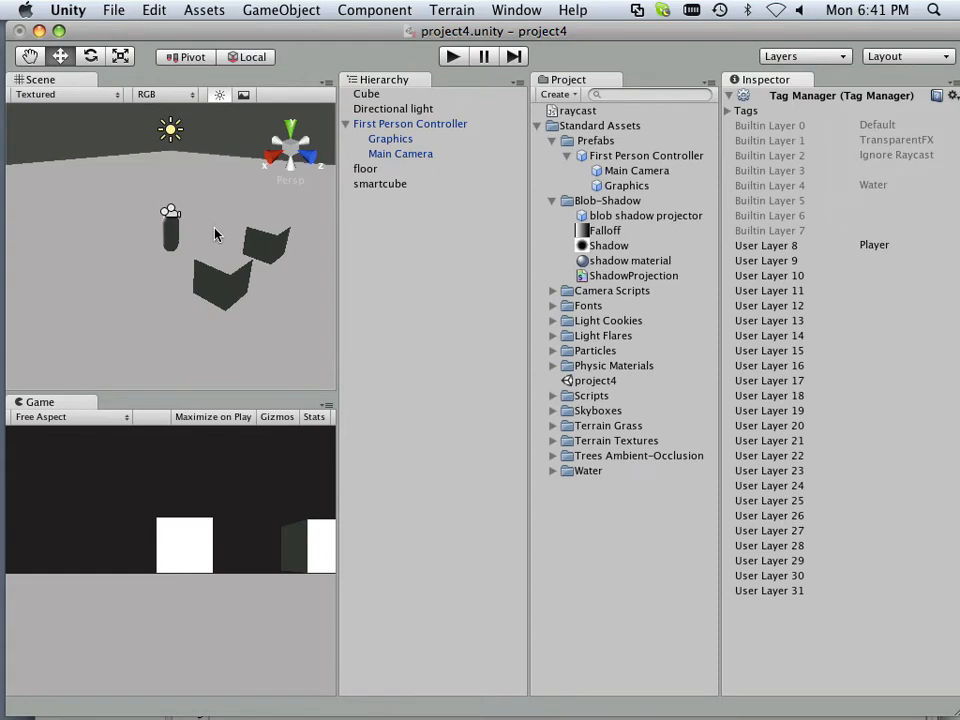
left_click(409, 123)
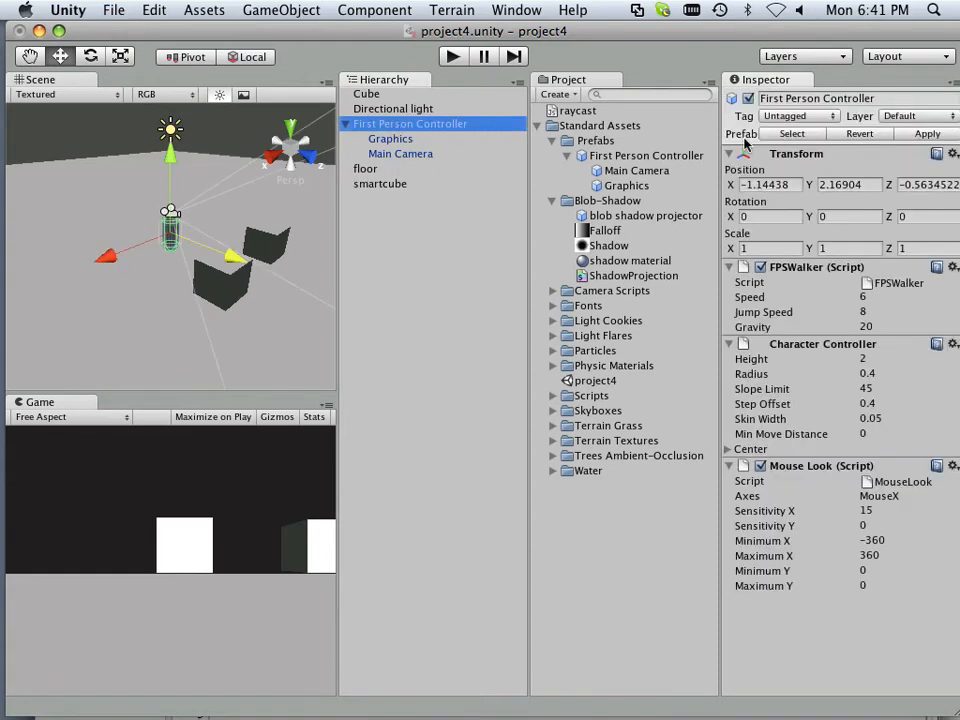
left_click(915, 115)
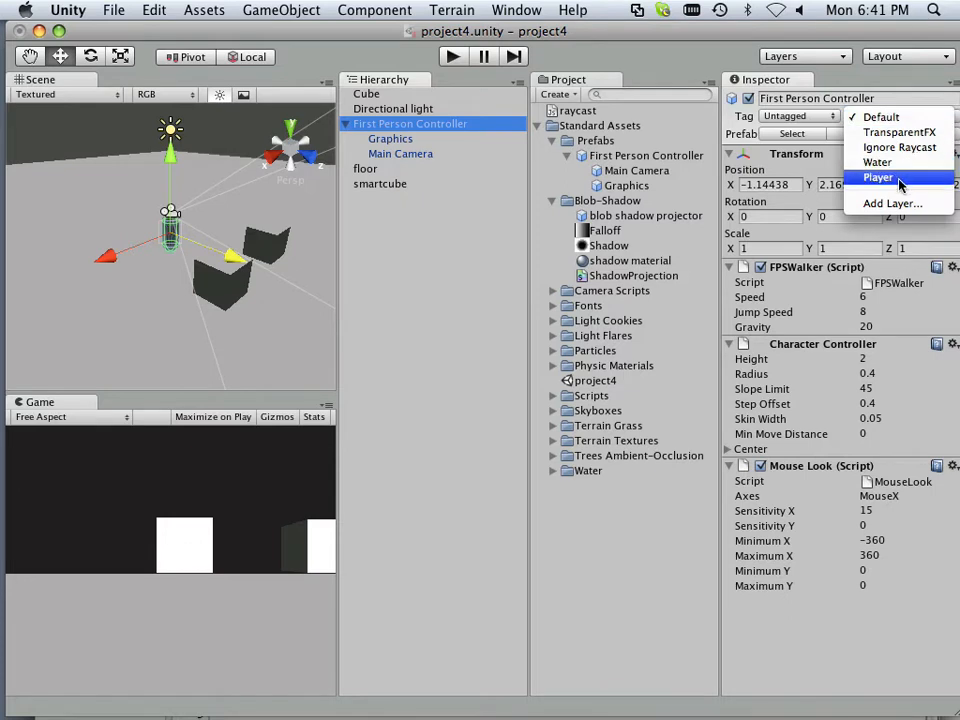
left_click(878, 177)
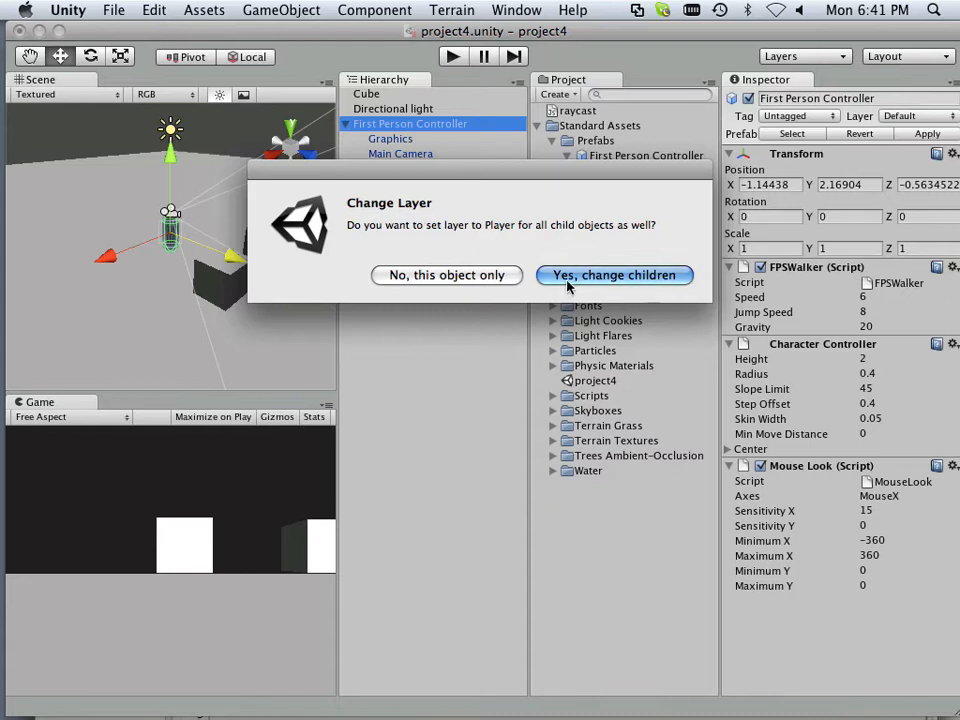
left_click(615, 275)
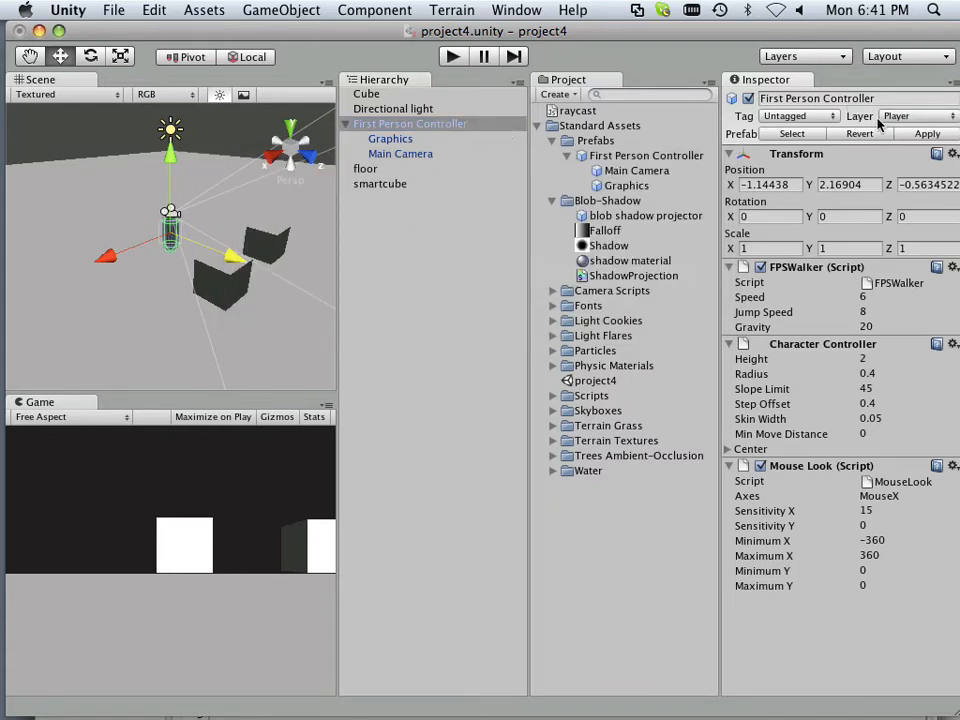
Check the layers of smartcube, the controller and the floor
left_click(379, 184)
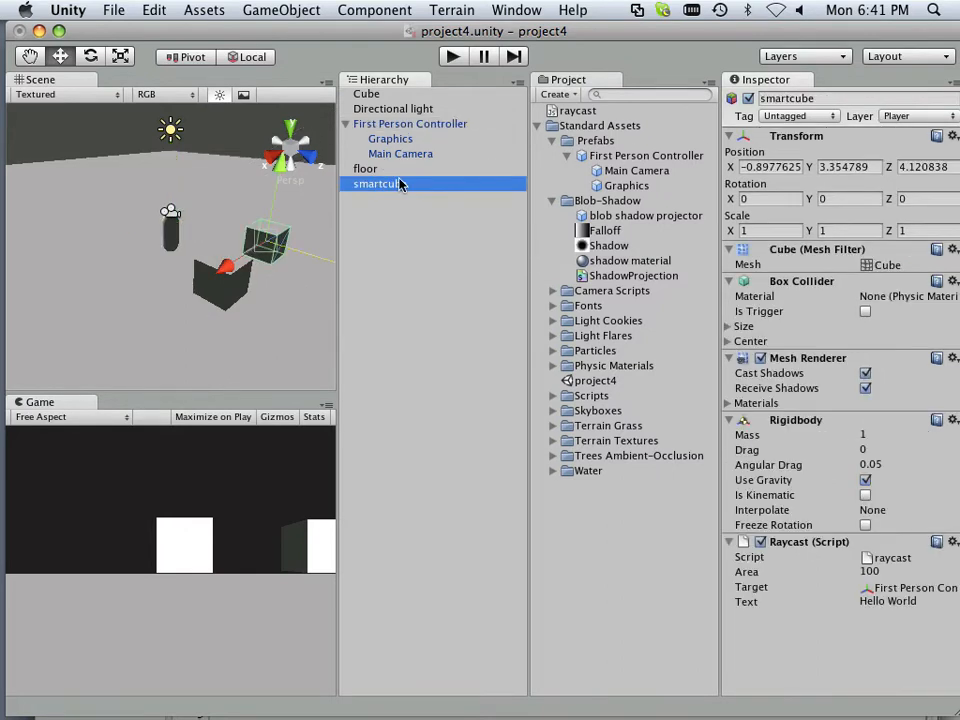
left_click(410, 123)
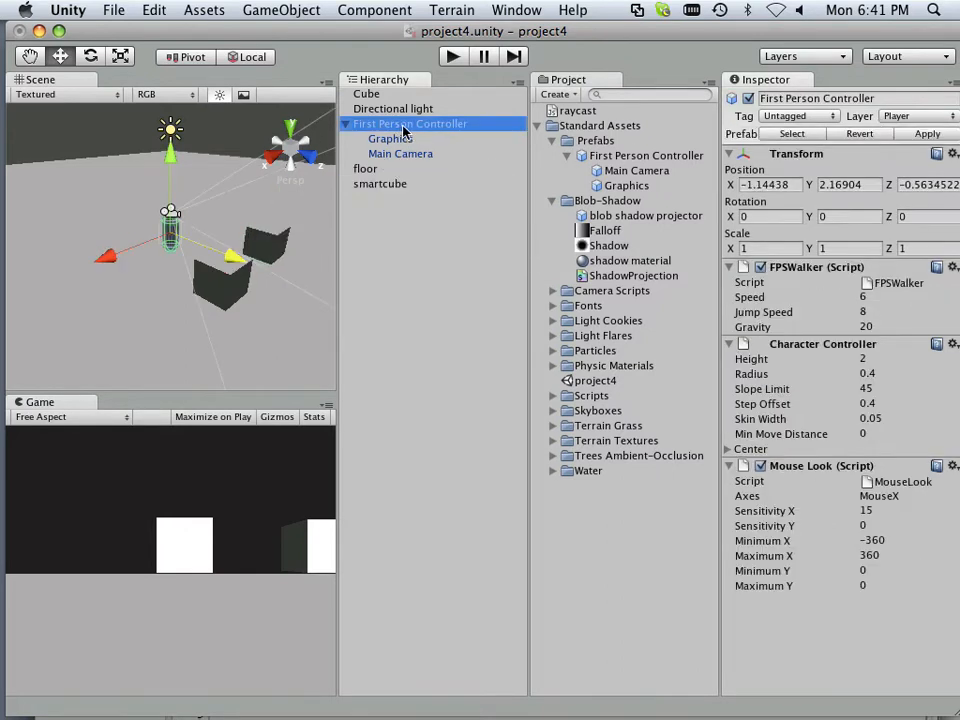
left_click(366, 168)
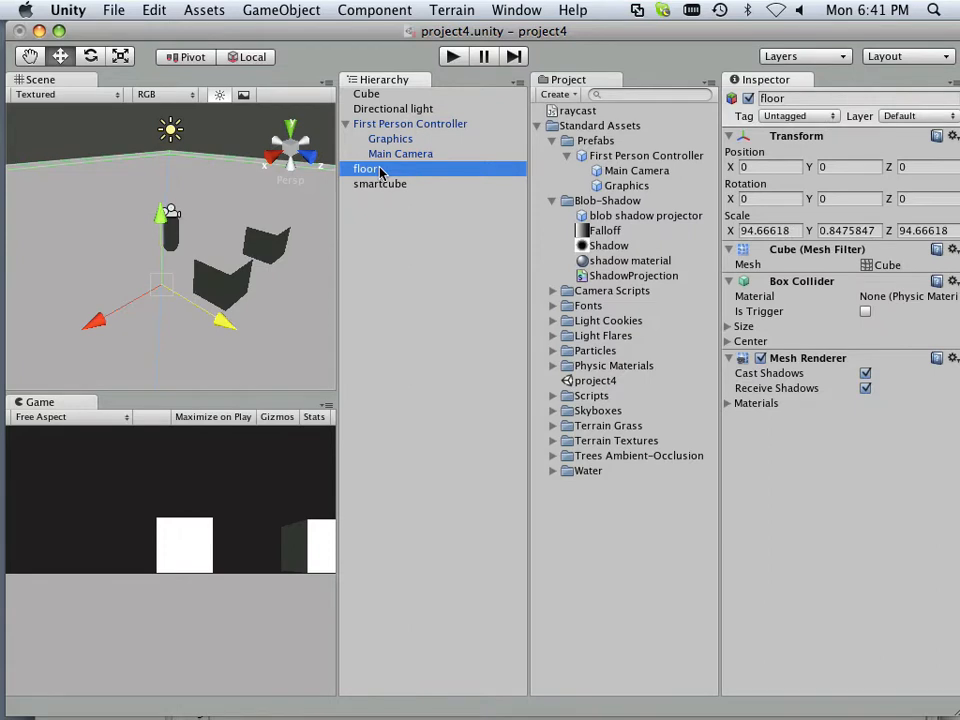
Play the scene with the layer mask to see the raycast report 'right'
left_click(452, 56)
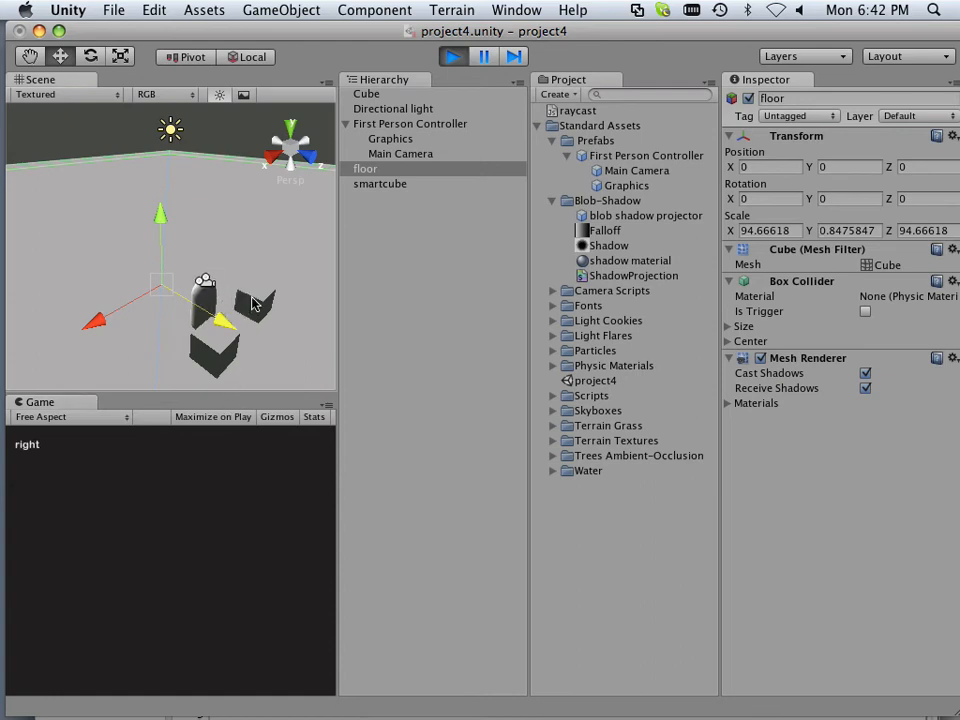
Inspect smartcube and Cube during play, stop the game, and switch to Finder
left_click(380, 183)
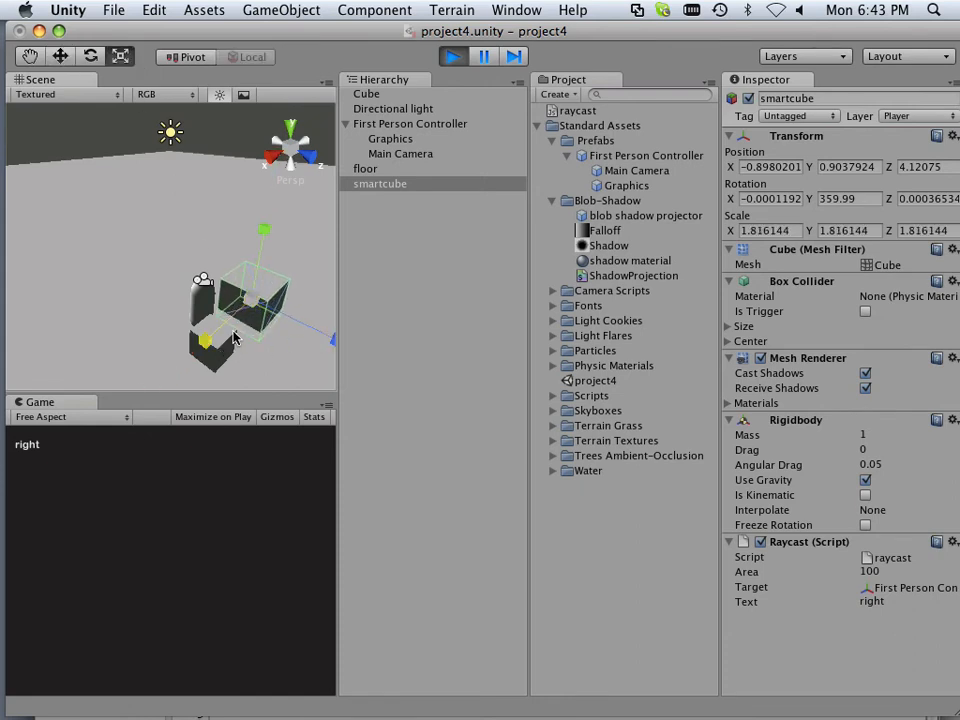
left_click(367, 93)
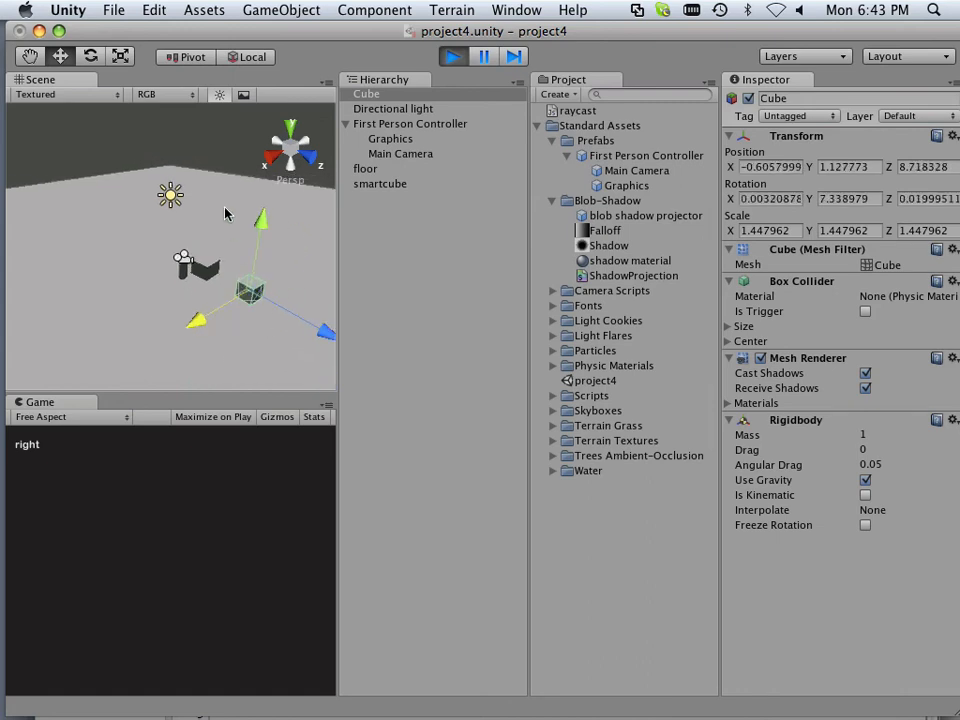
left_click(452, 56)
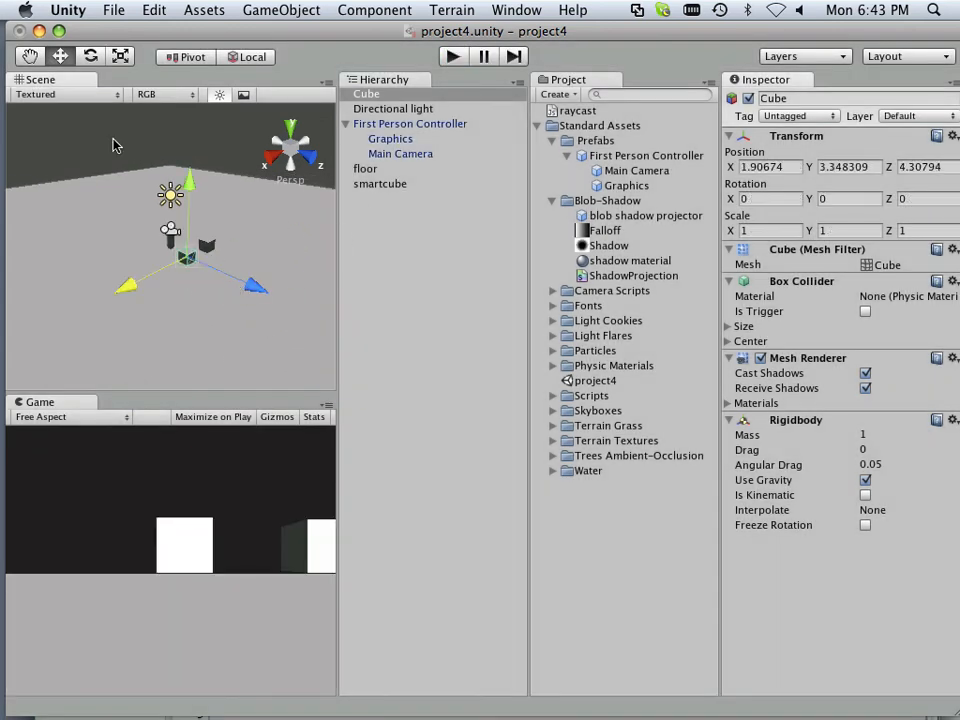
left_click(113, 10)
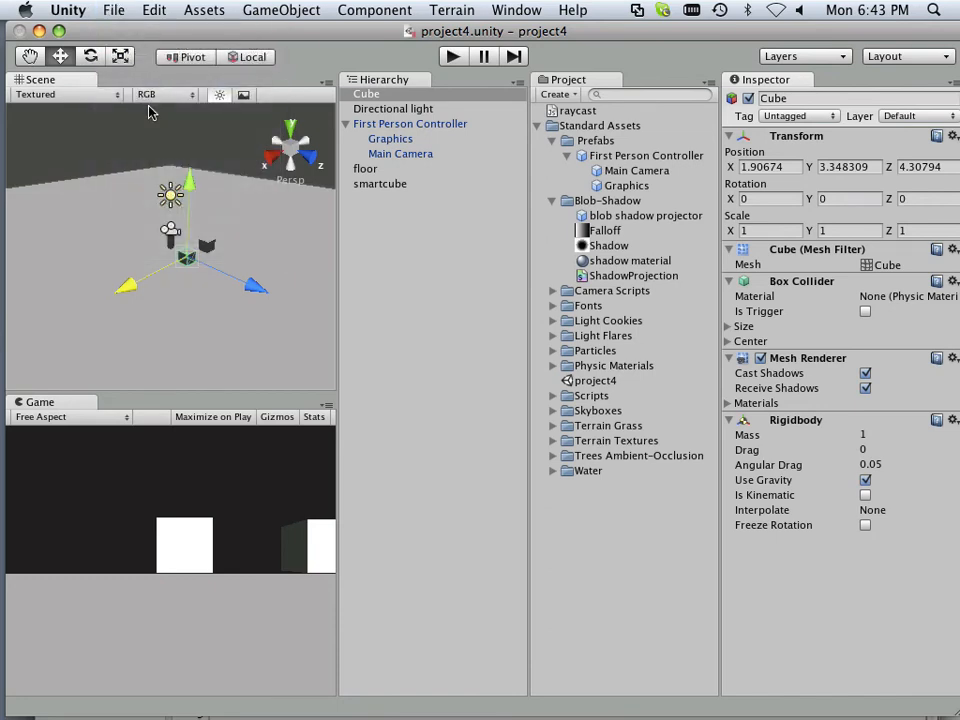
left_click(18, 700)
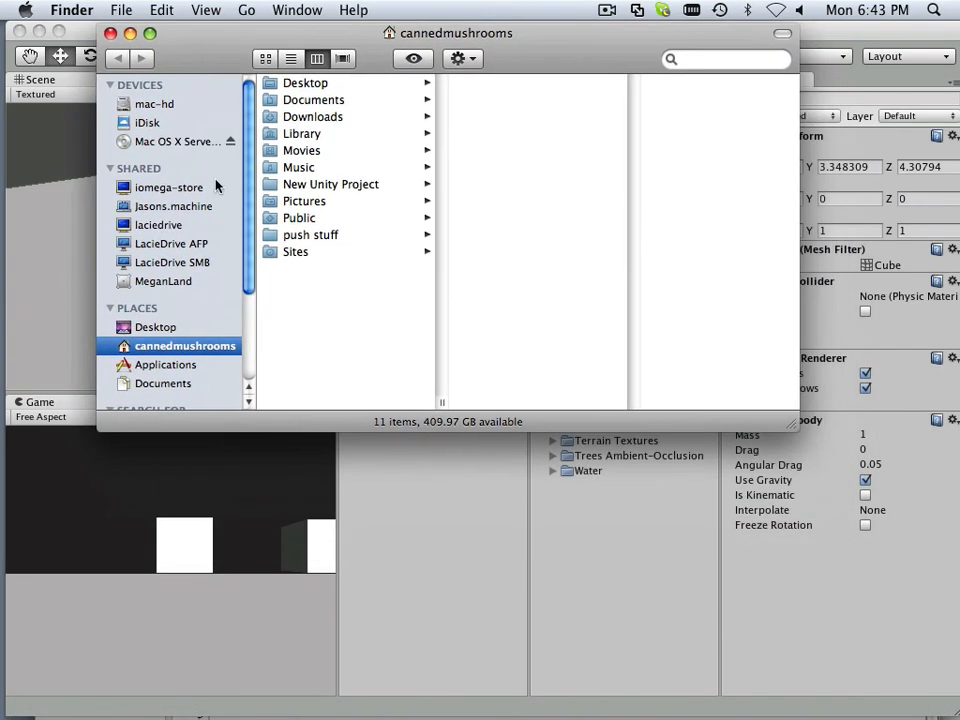
mouse_move(165, 105)
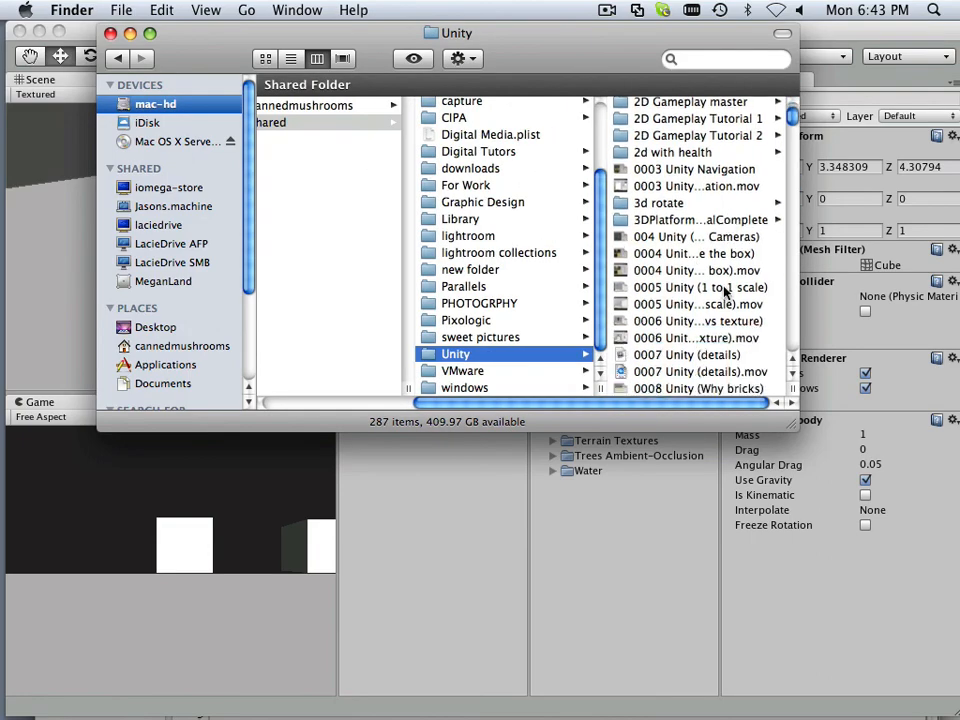
Duplicate the project4 folder in the Unity folder and rename the copy 'project5'
scroll("down", 3)
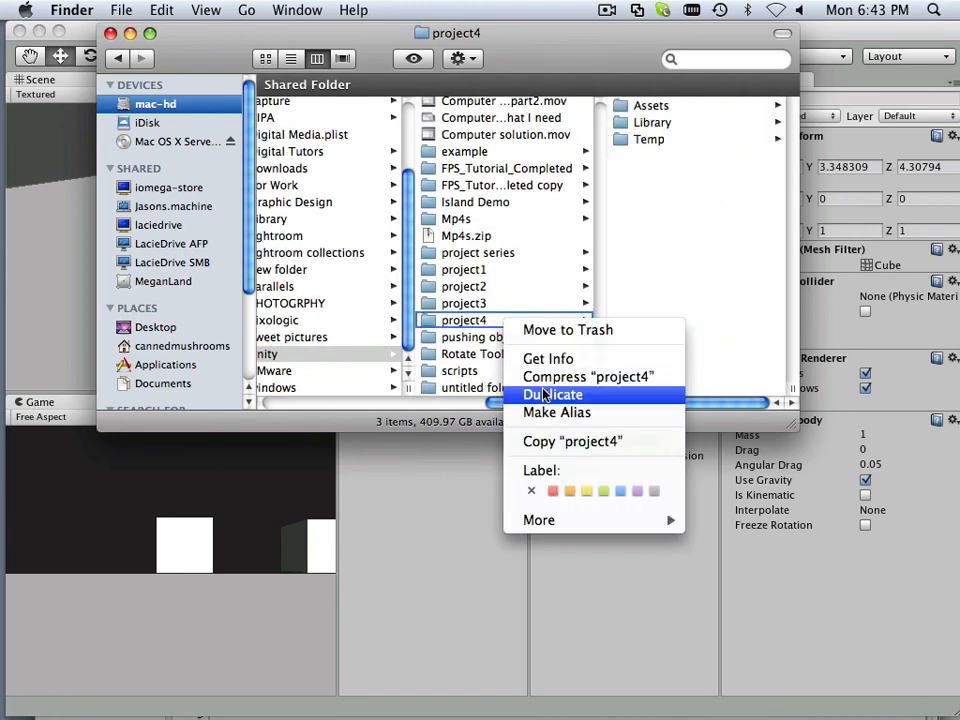
left_click(552, 394)
type("project5")
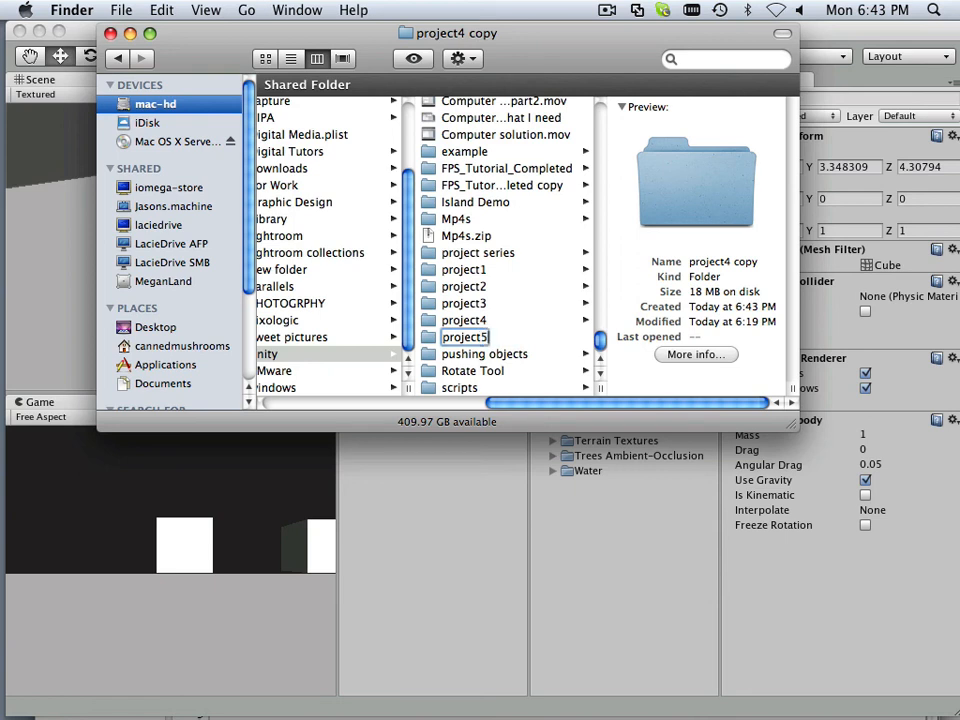
left_click(464, 337)
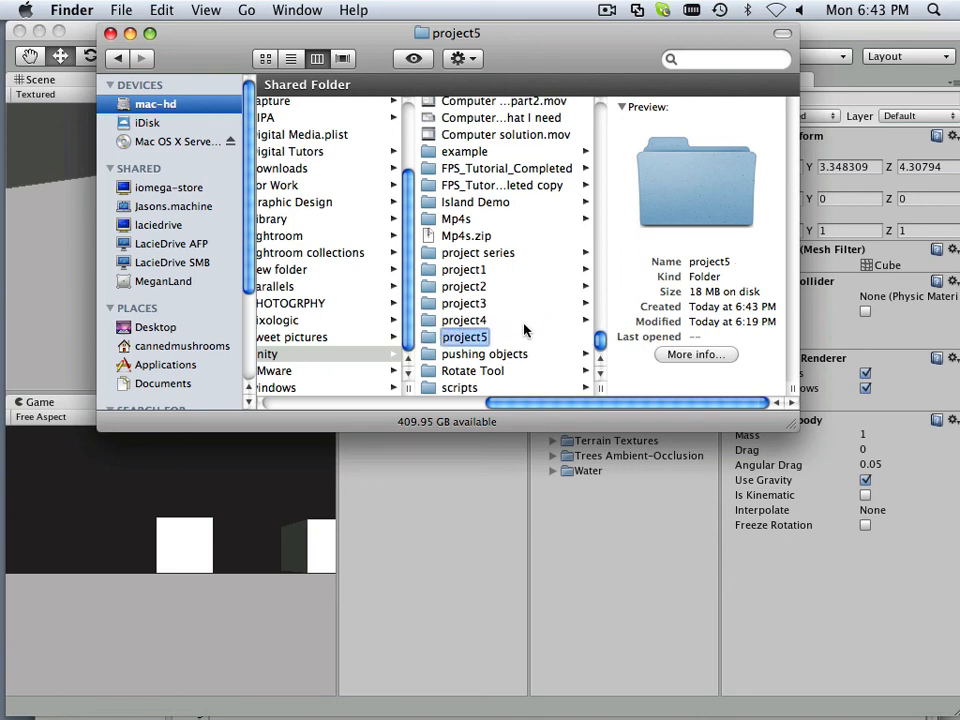
left_click(464, 337)
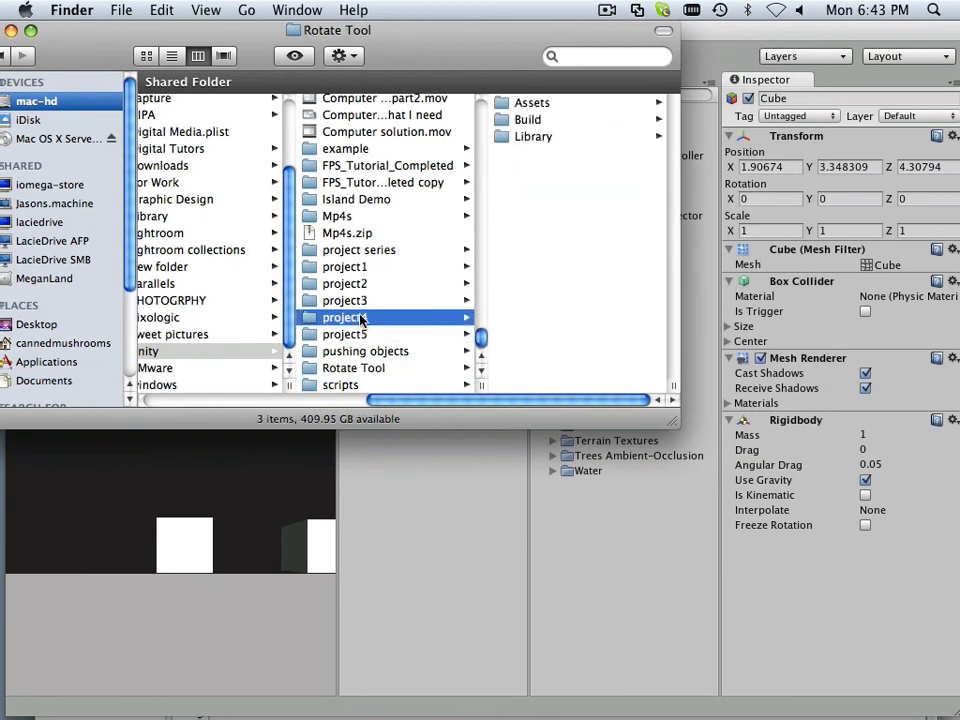
Select project5 in Finder's column view to reveal its Assets, Library and Temp folders
left_click(344, 334)
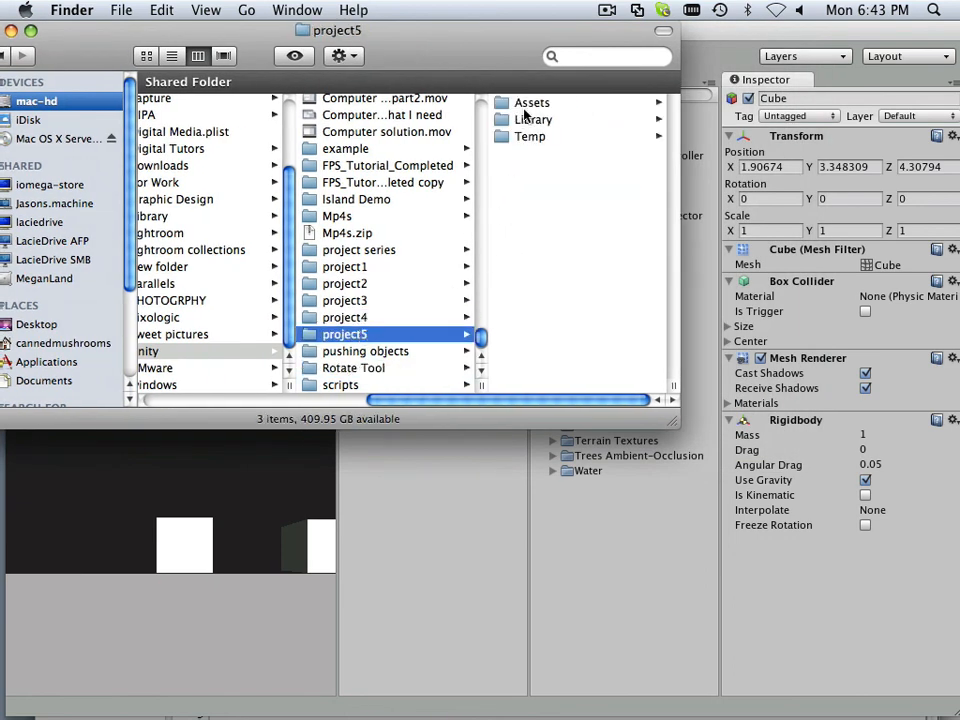
left_click(365, 119)
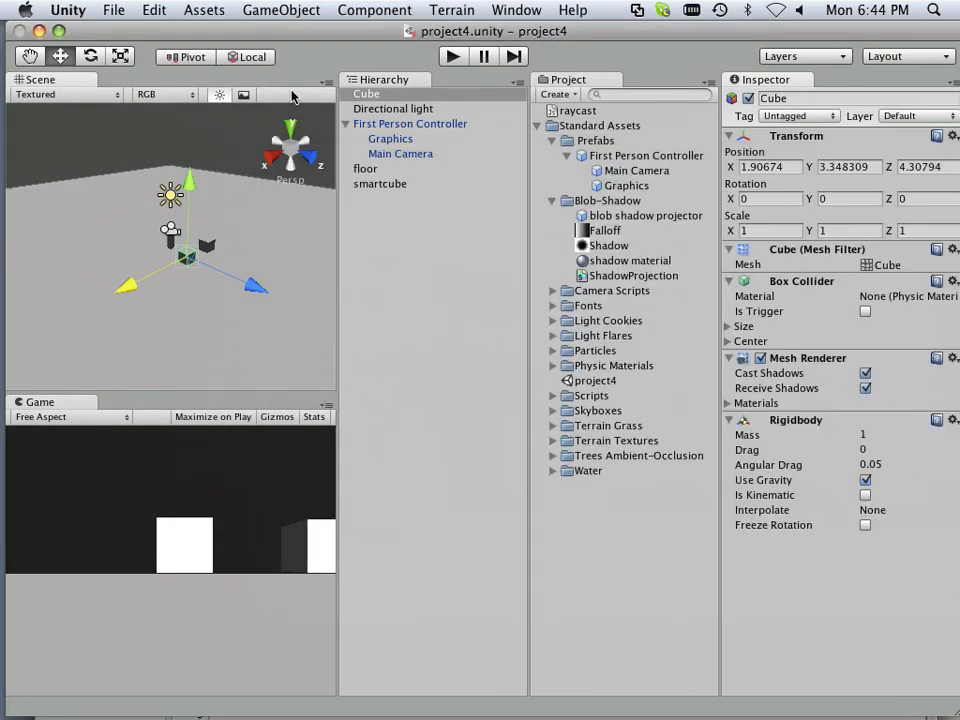
mouse_move(200, 185)
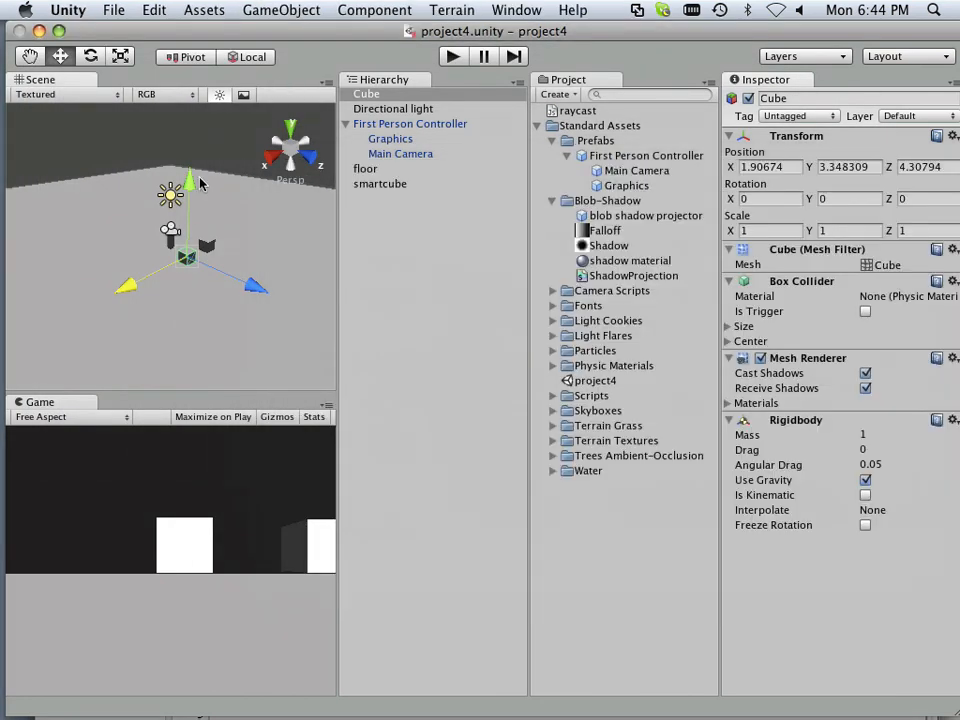